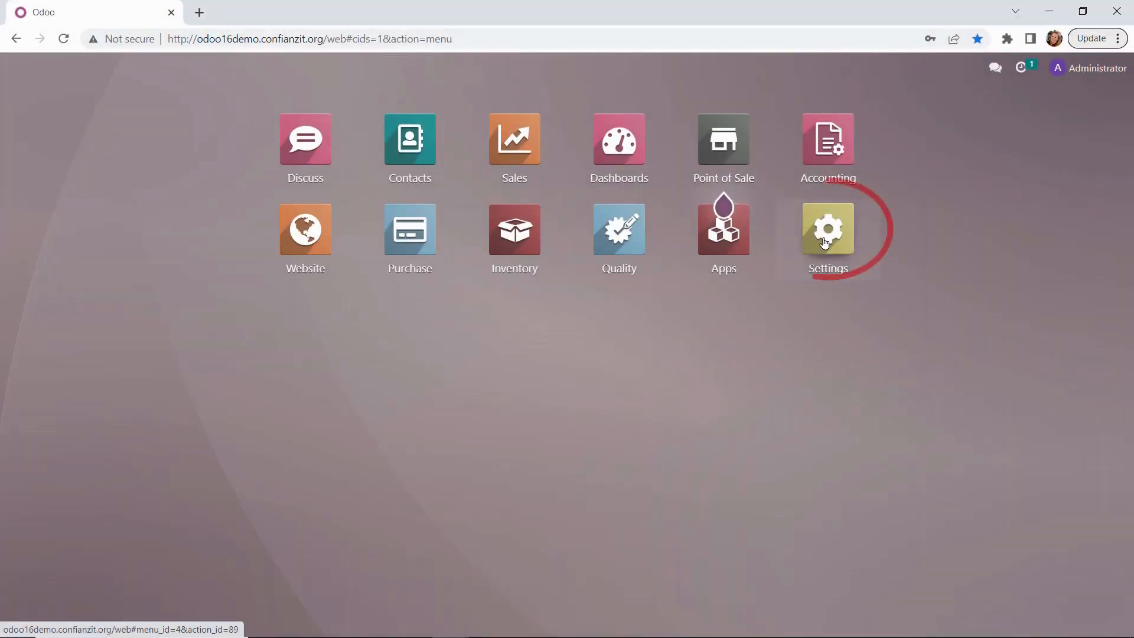
Step: Enable Sales pricelists using advanced price rules (discounts, formulas) and save the settings
{"action": "left_click", "coordinate": [827, 228]}
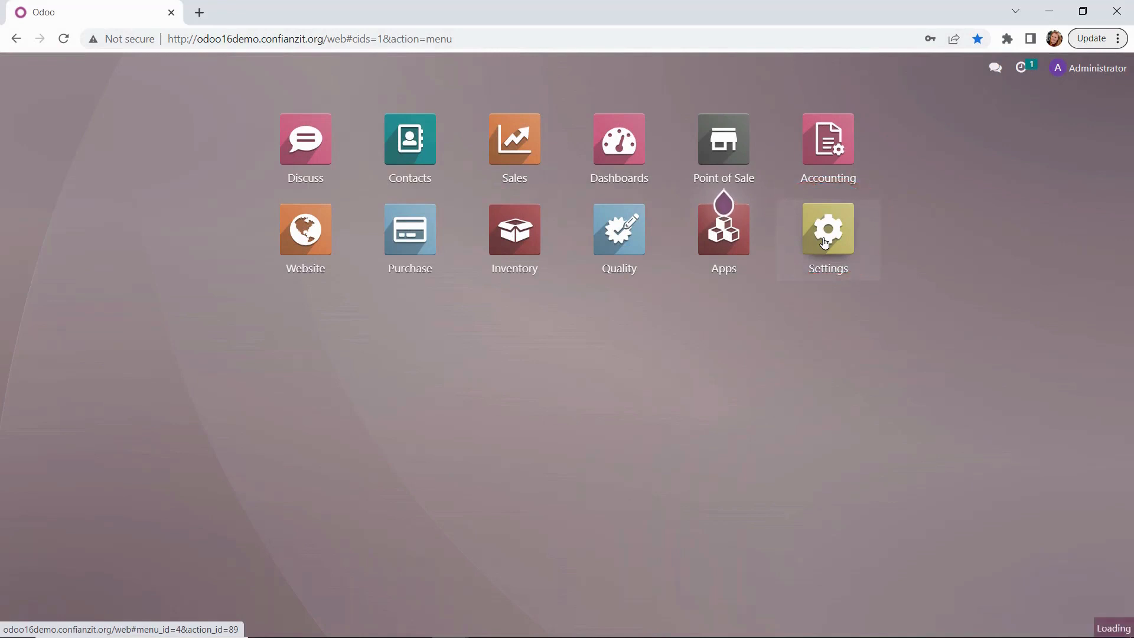
{"action": "left_click", "coordinate": [827, 228]}
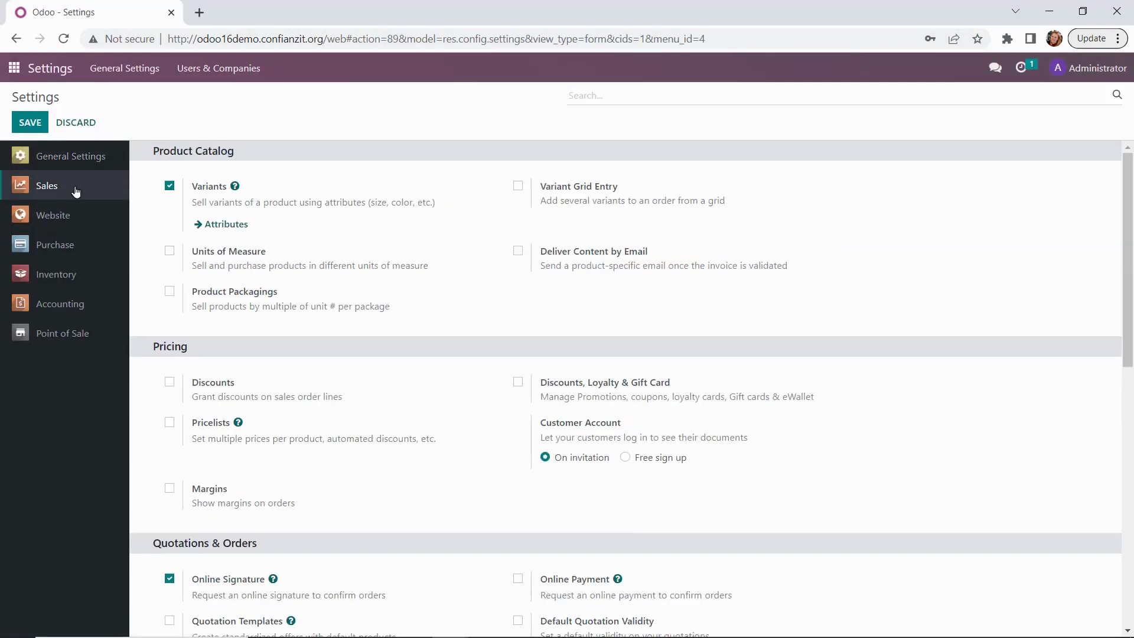
{"action": "left_click", "coordinate": [169, 421]}
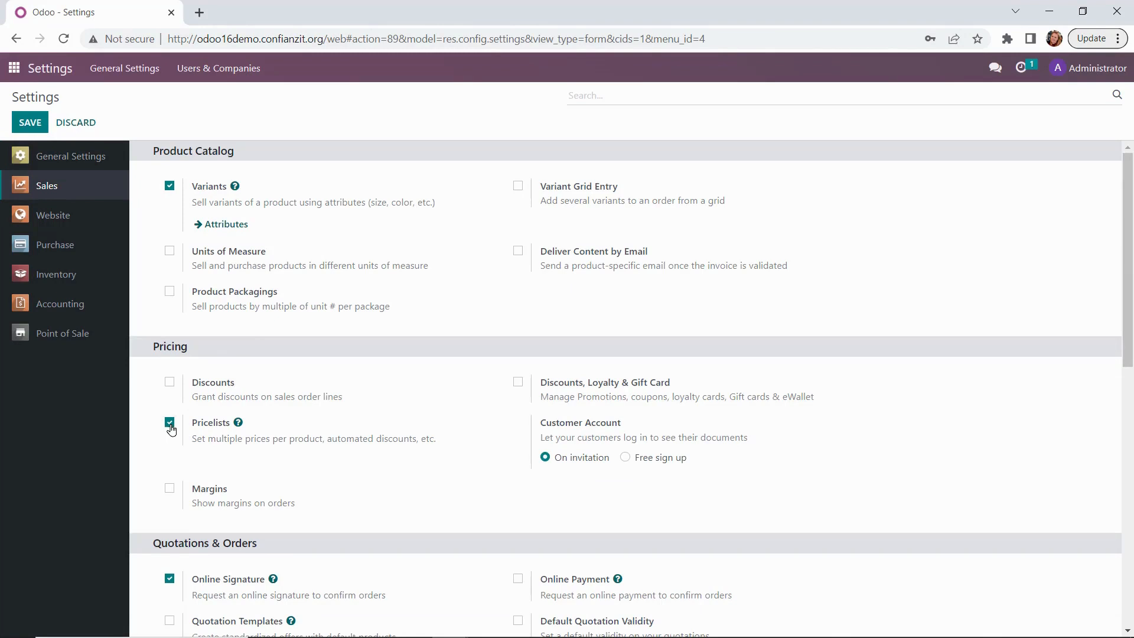
{"action": "left_click", "coordinate": [169, 422]}
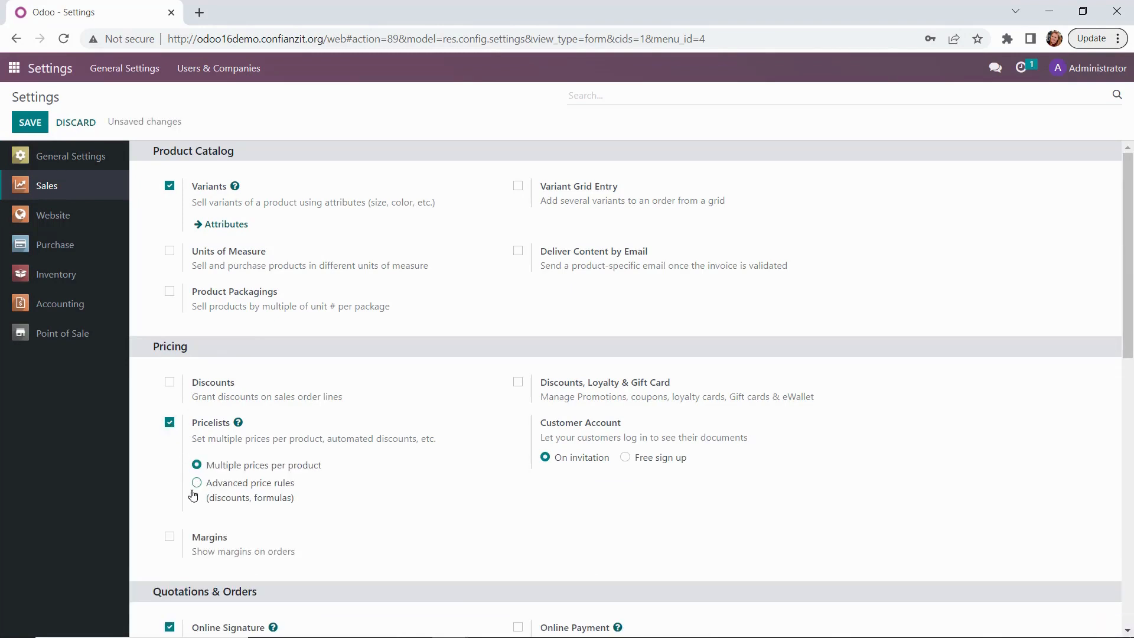
{"action": "left_click", "coordinate": [196, 483]}
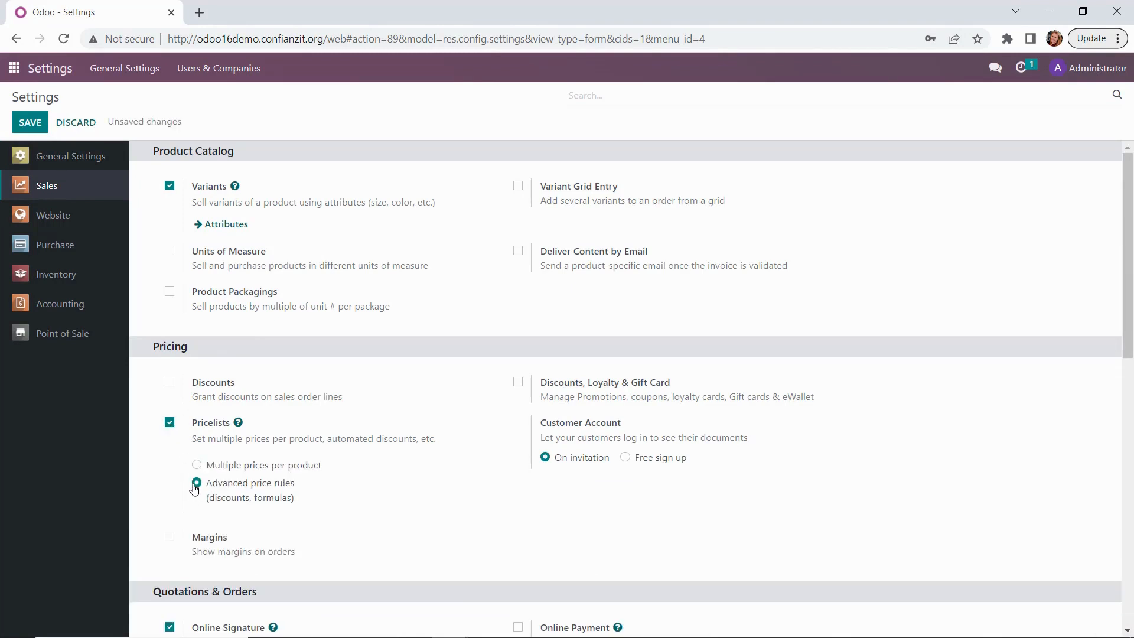
{"action": "left_click", "coordinate": [30, 122]}
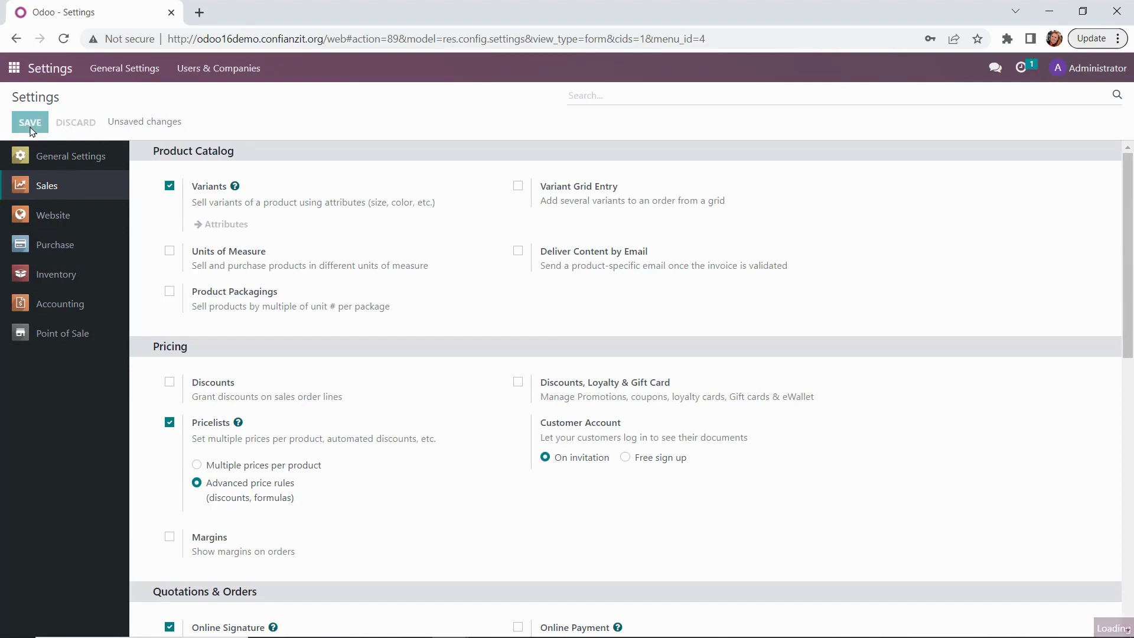
{"action": "left_click", "coordinate": [29, 121]}
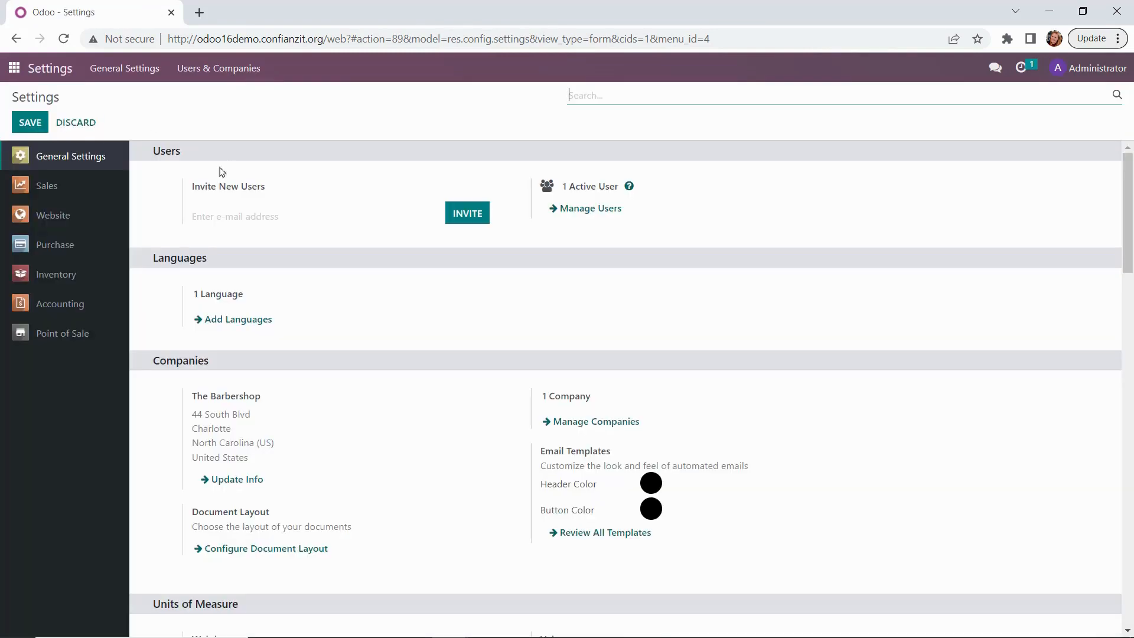
Step: Open the Pricelists list from Sales settings, showing only the Public Pricelist
{"action": "left_click", "coordinate": [46, 185]}
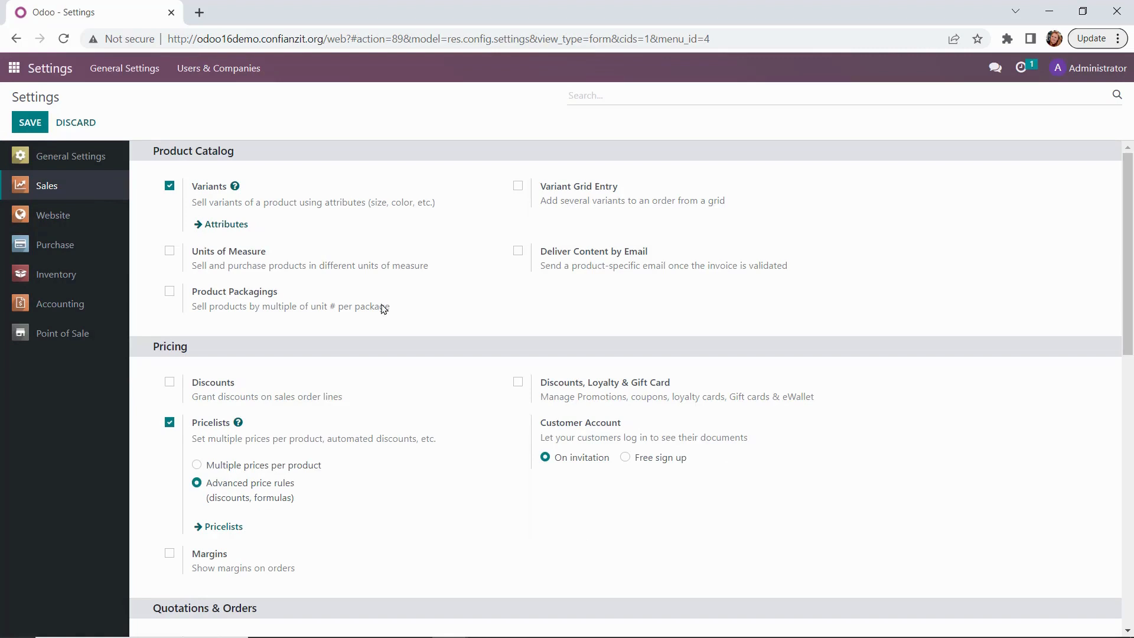
{"action": "left_click", "coordinate": [222, 526]}
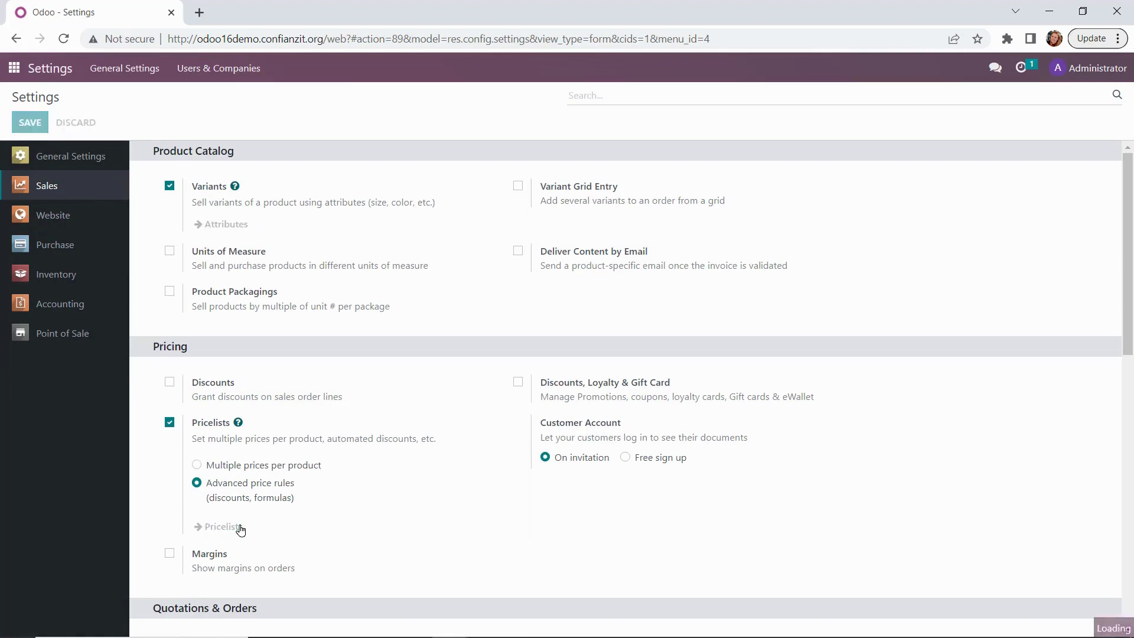
{"action": "left_click", "coordinate": [222, 526]}
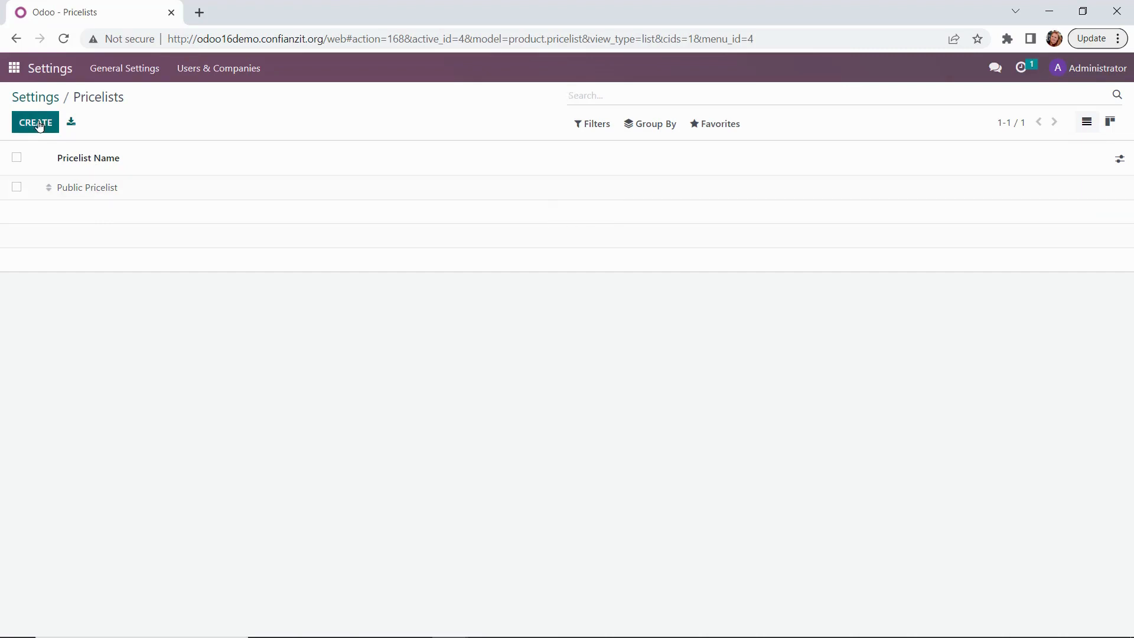
Step: Create a pricelist named 'Wholesale Pricelist' and start its first price rule
{"action": "left_click", "coordinate": [34, 122]}
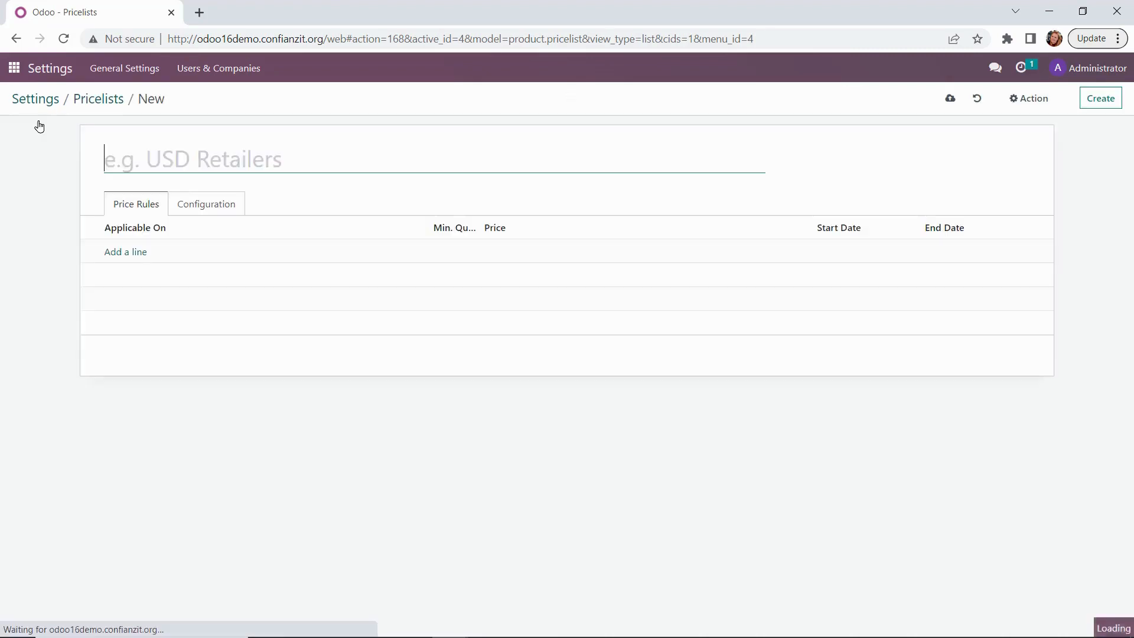
{"action": "type", "text": "W"}
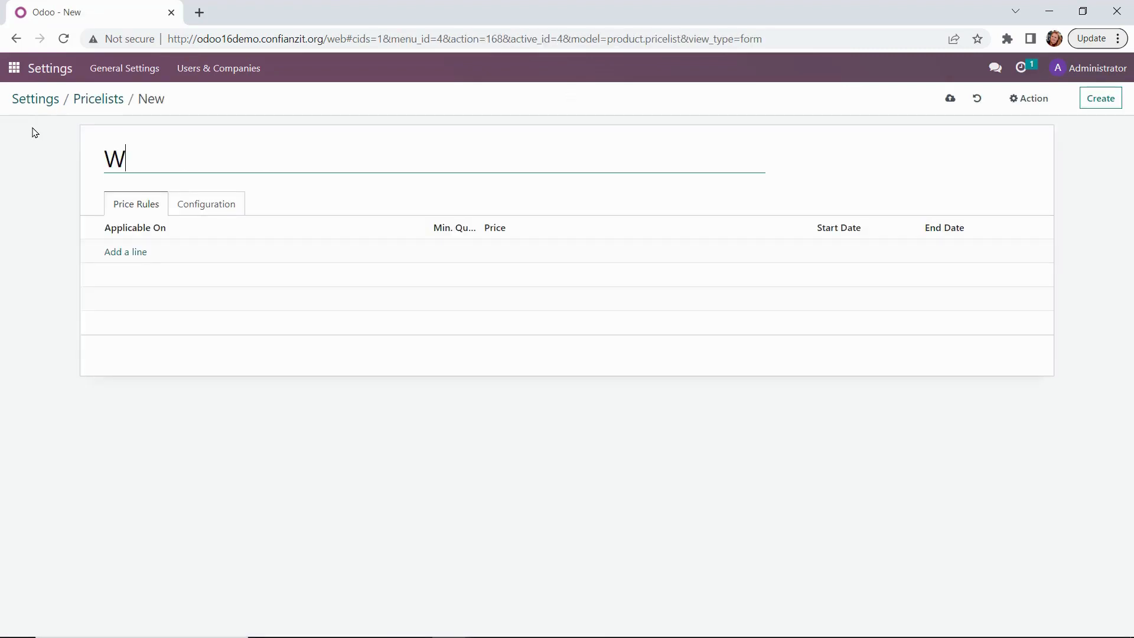
{"action": "type", "text": "holesale Pri"}
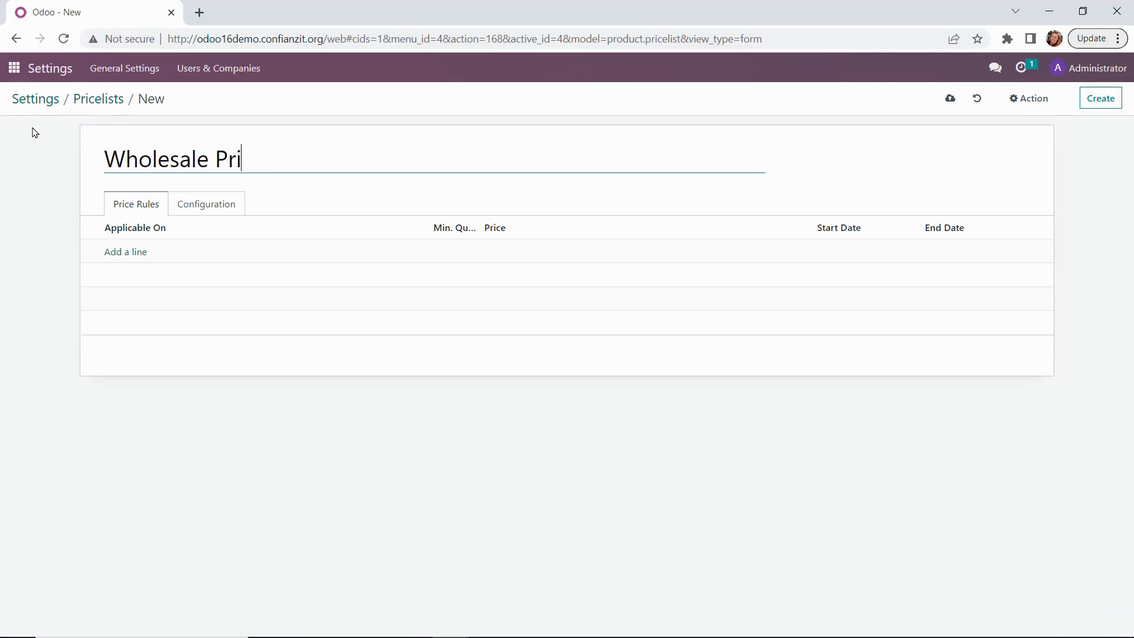
{"action": "type", "text": "celis"}
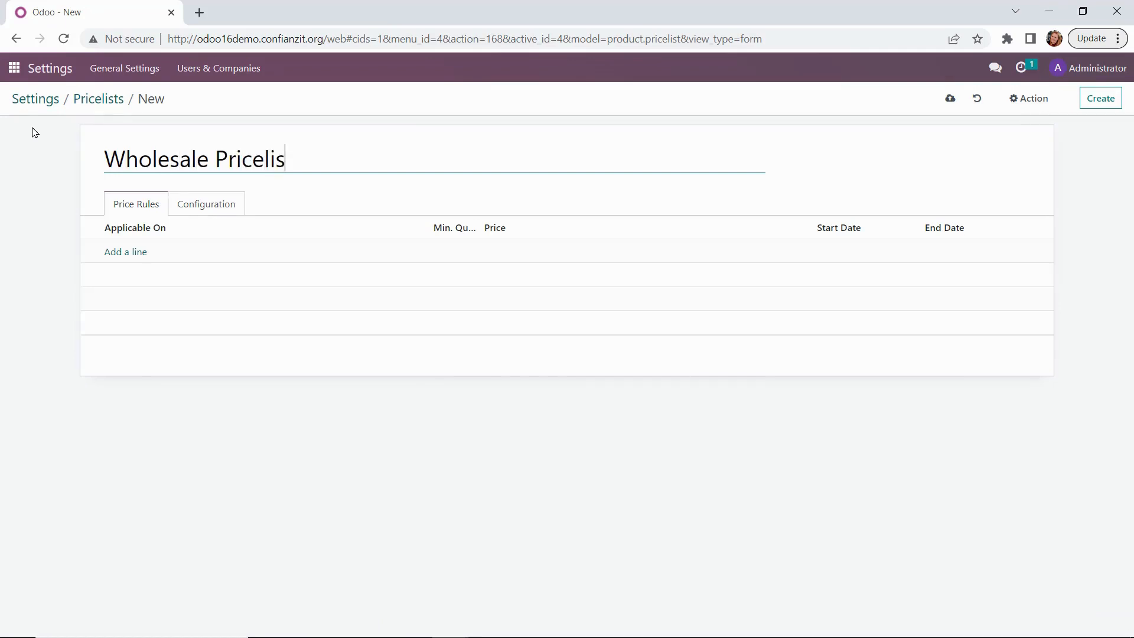
{"action": "type", "text": "t"}
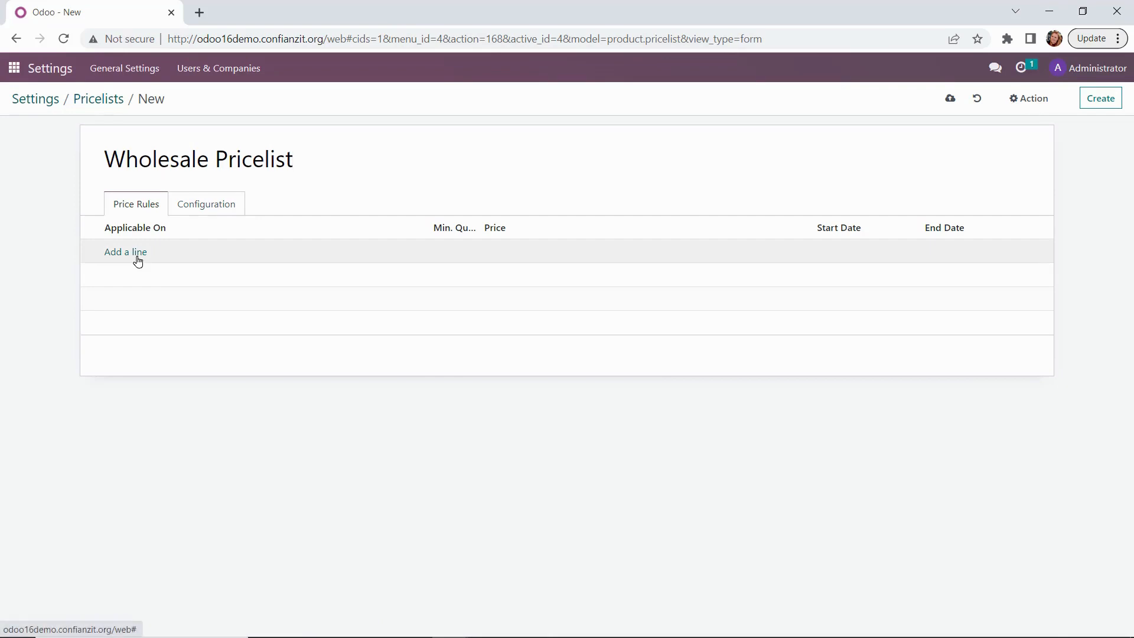
{"action": "left_click", "coordinate": [126, 252]}
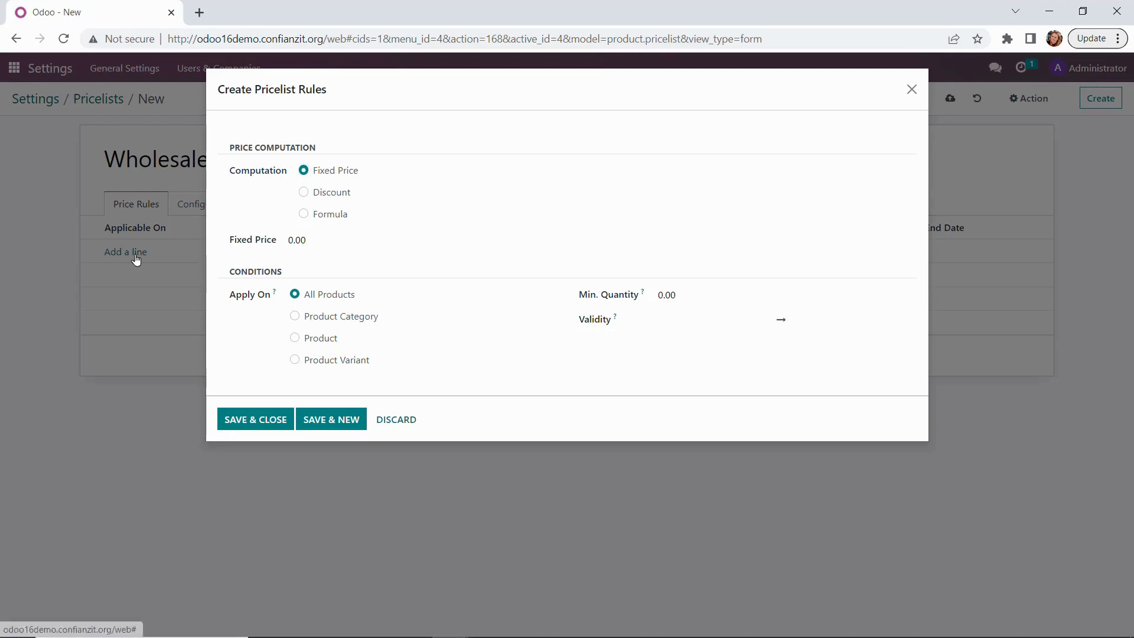
Step: Add a 35% discount rule for All / Saleable / Goods with minimum quantity 1.00
{"action": "left_click", "coordinate": [303, 192]}
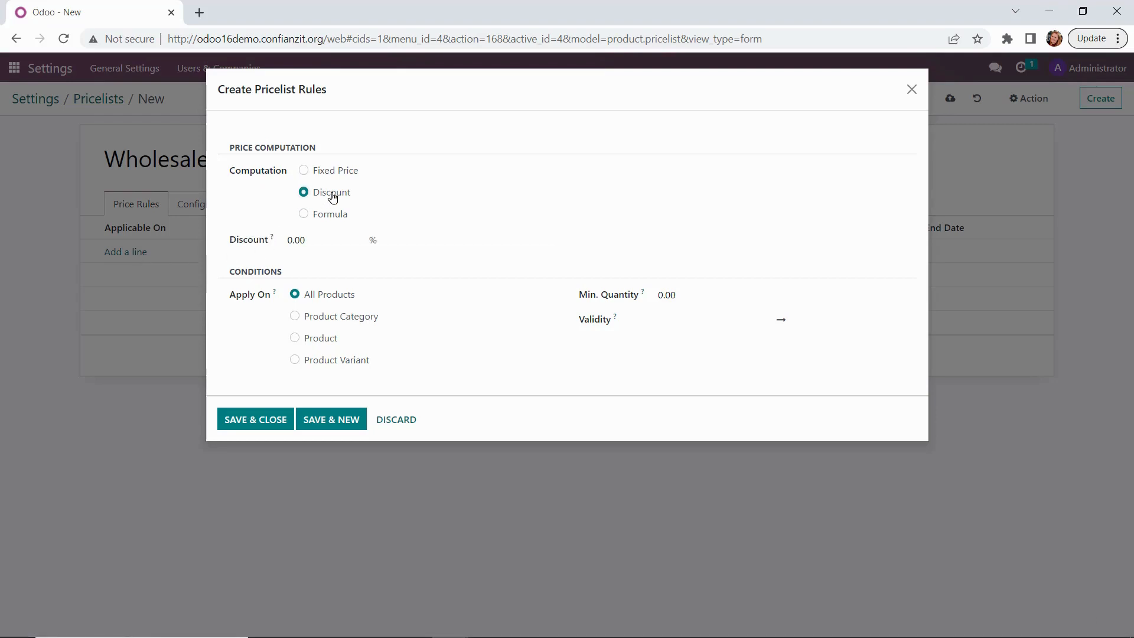
{"action": "type", "text": "35"}
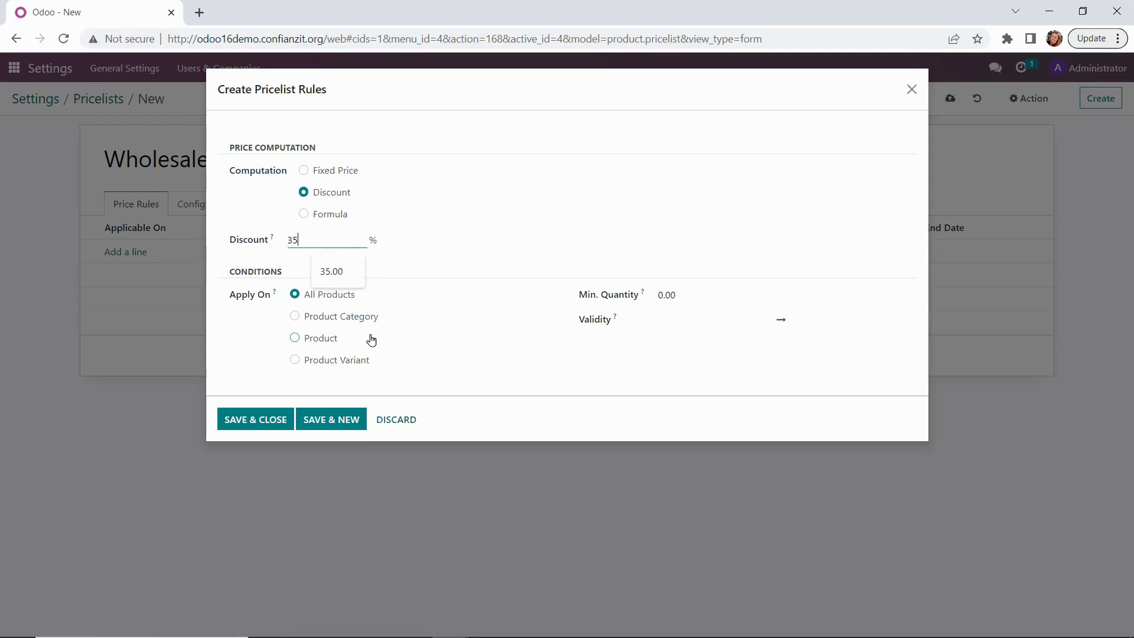
{"action": "left_click", "coordinate": [294, 316]}
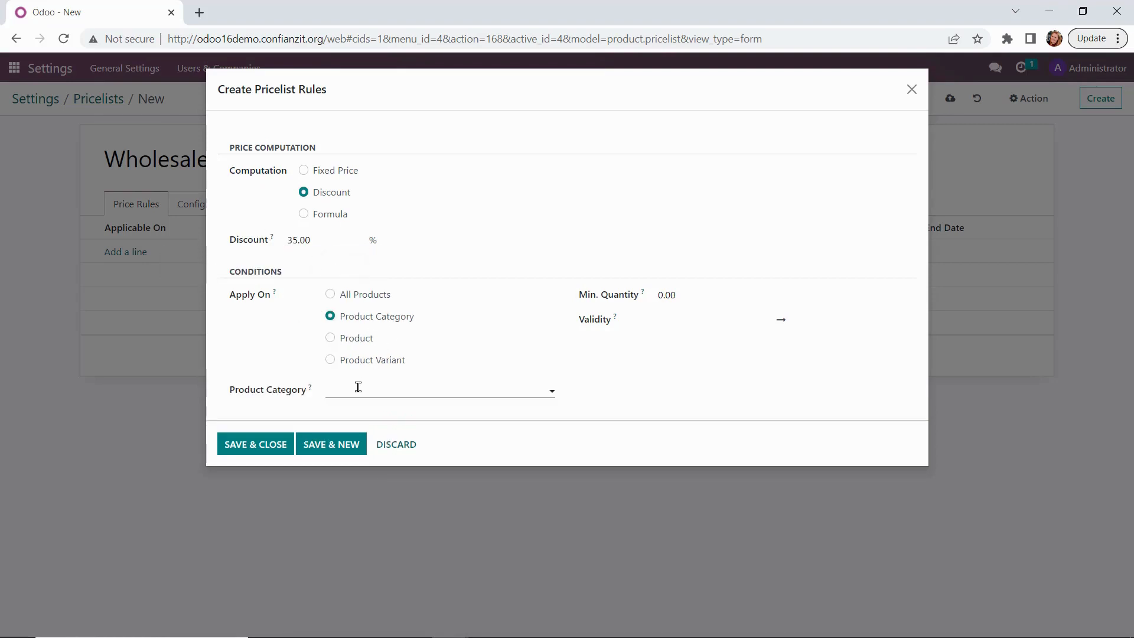
{"action": "left_click", "coordinate": [439, 391]}
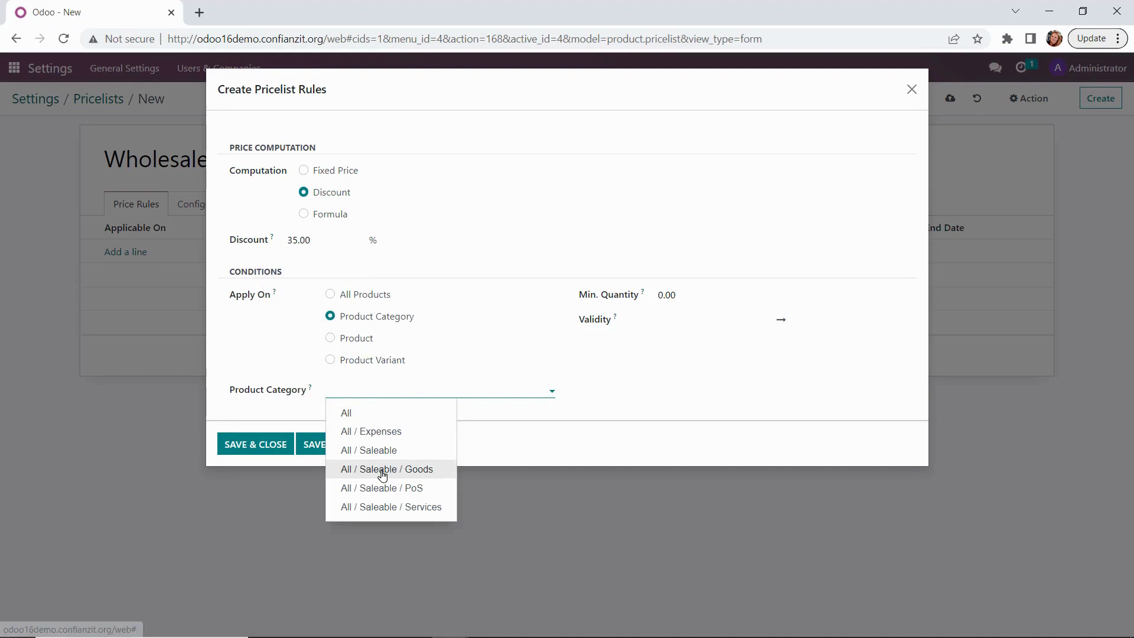
{"action": "left_click", "coordinate": [386, 468]}
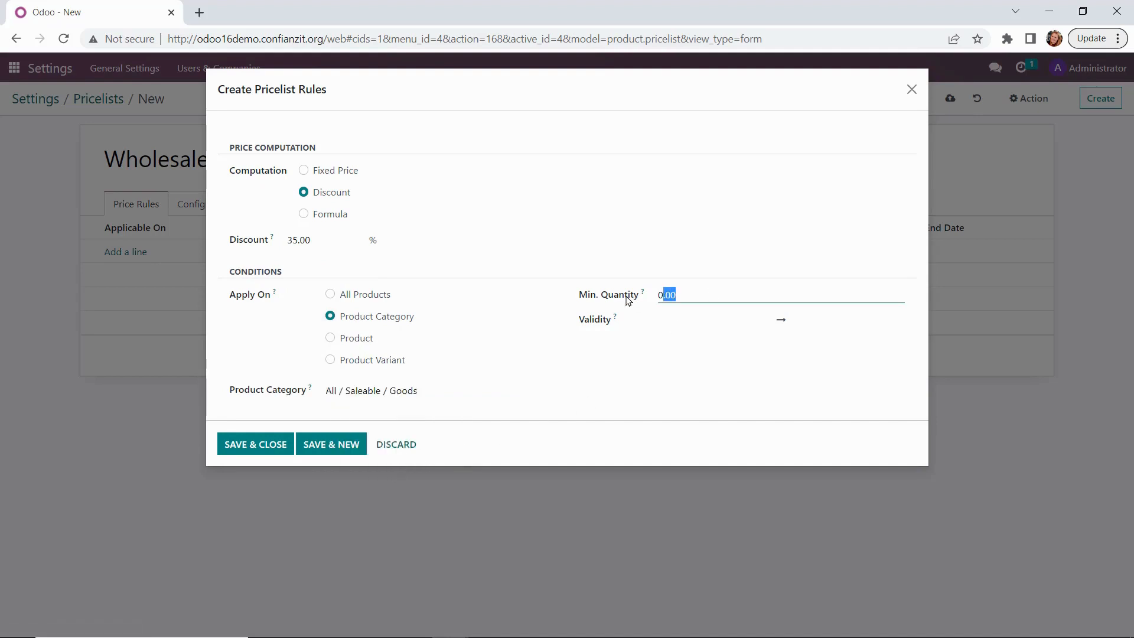
{"action": "type", "text": "1.00"}
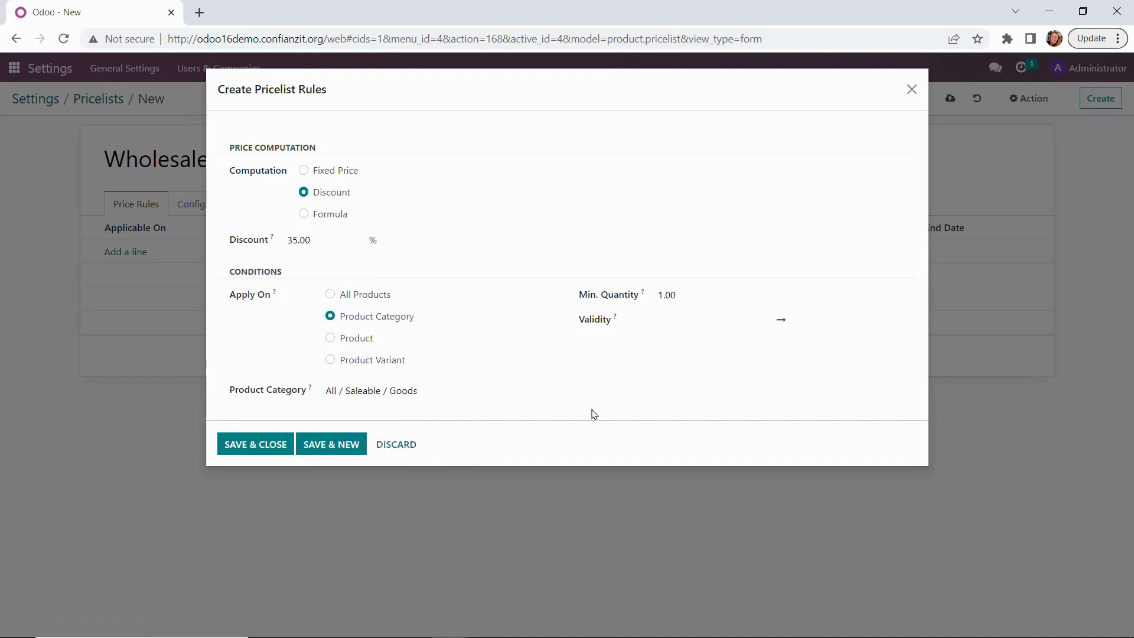
{"action": "mouse_move", "coordinate": [331, 444]}
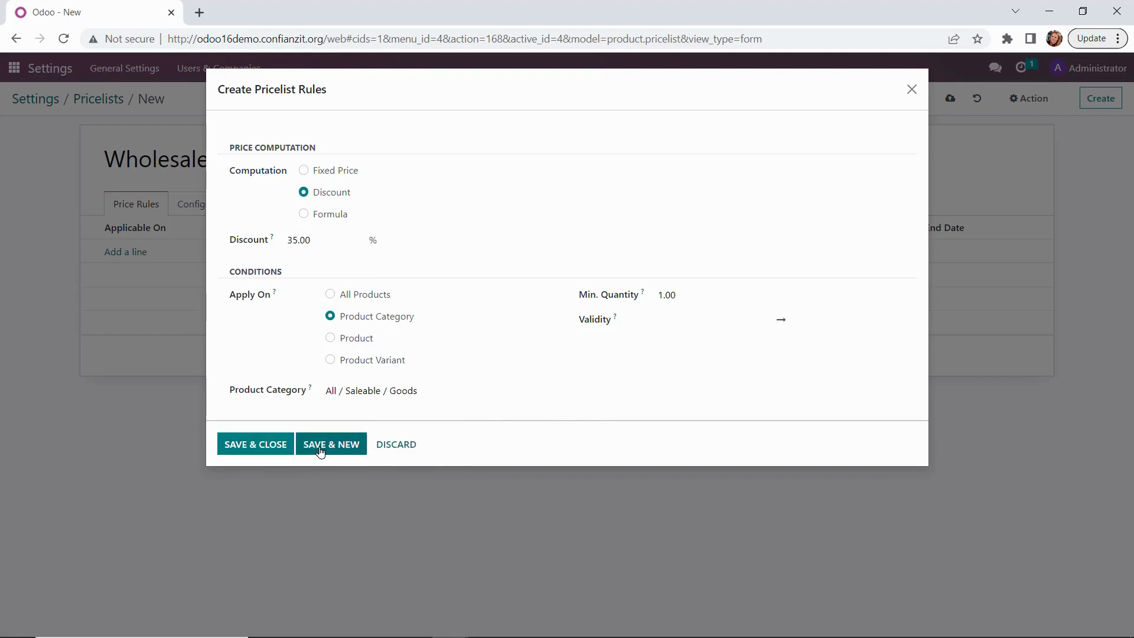
{"action": "left_click", "coordinate": [331, 443]}
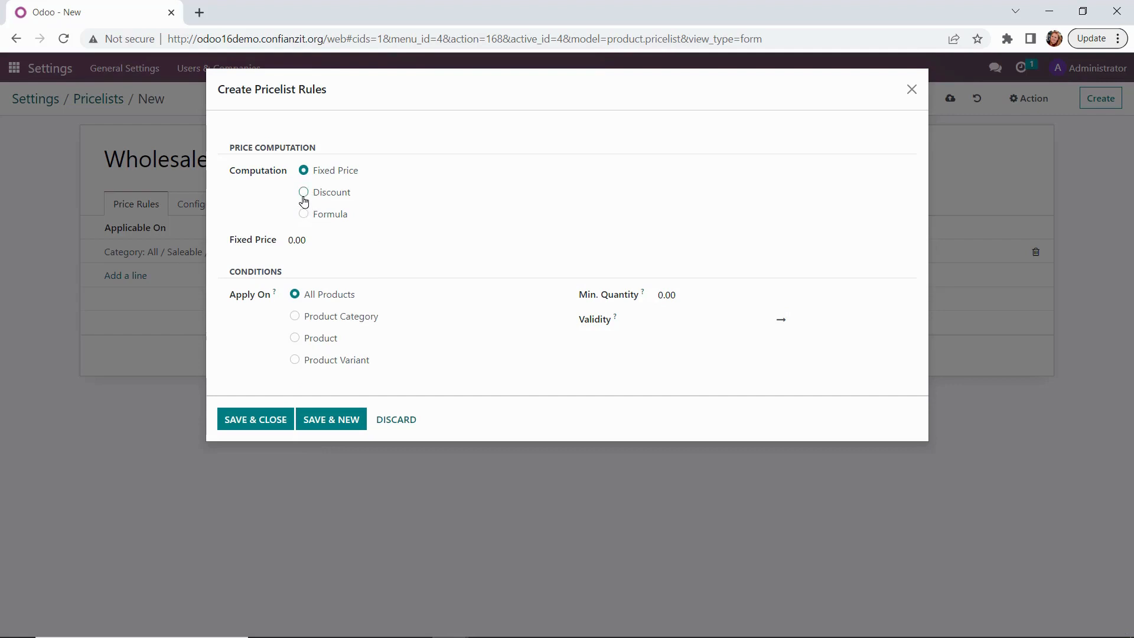
Step: Save a 40% discount rule for Goods with minimum quantity 12
{"action": "left_click", "coordinate": [303, 191]}
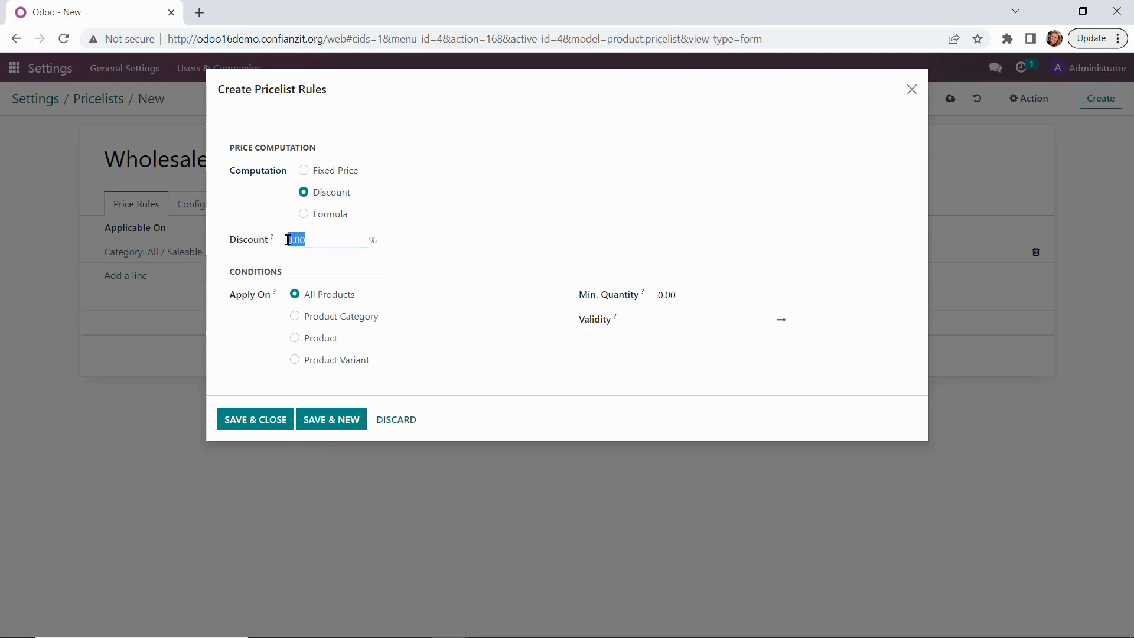
{"action": "type", "text": "40"}
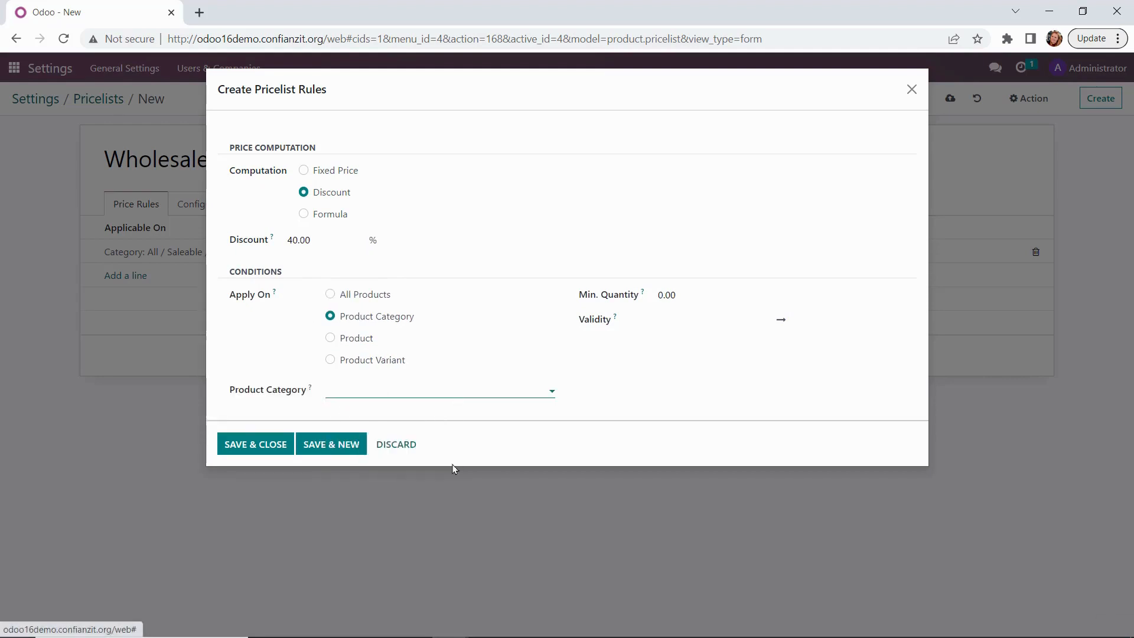
{"action": "type", "text": "12"}
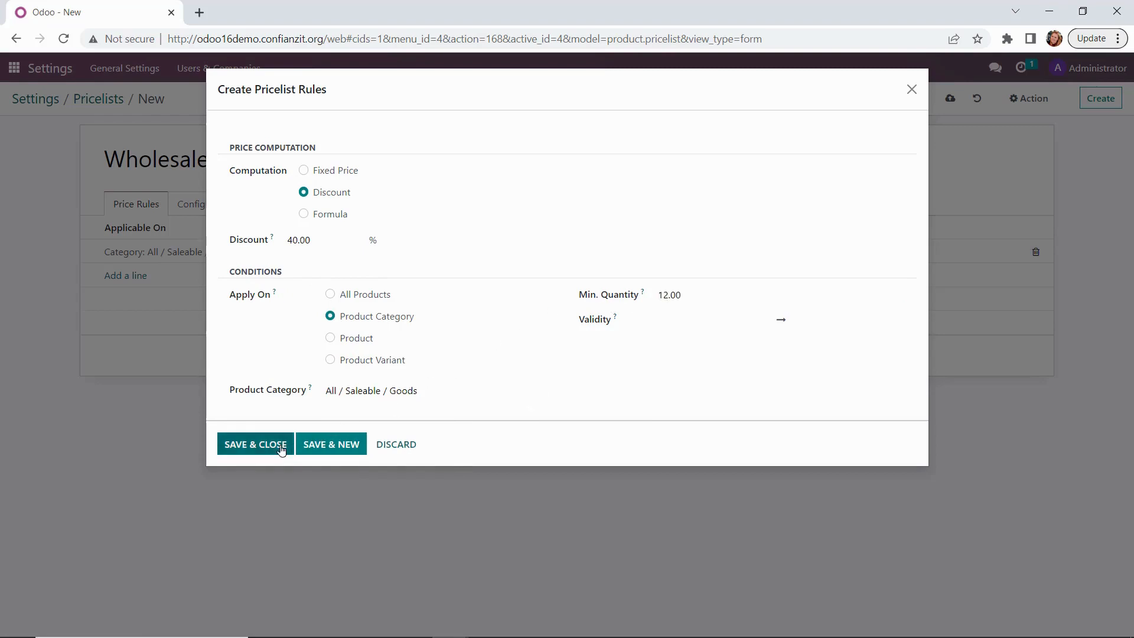
{"action": "left_click", "coordinate": [255, 444]}
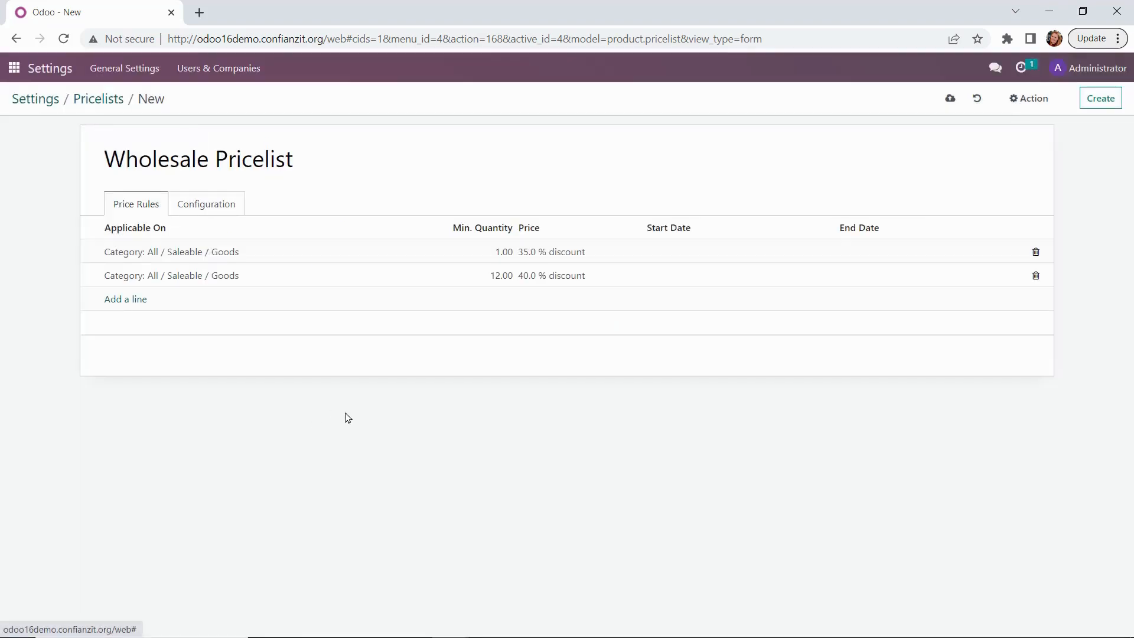
Step: Create a pricelist named 'Big Summer Blow Out + Free Shipping' and start a price rule
{"action": "left_click", "coordinate": [951, 98]}
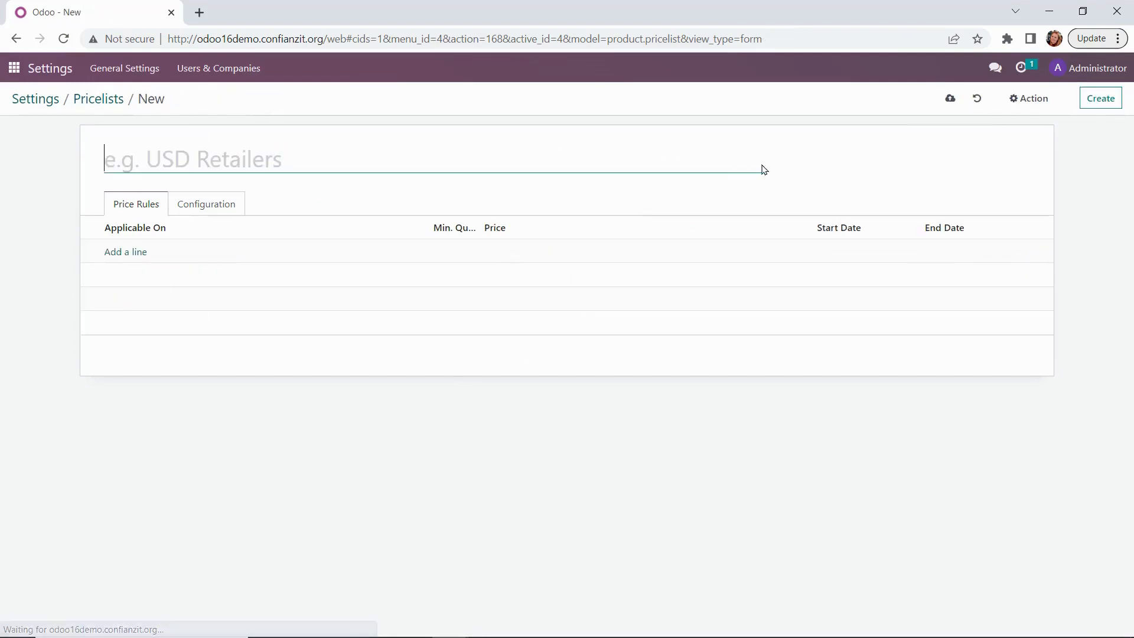
{"action": "type", "text": "Big Summer Blow"}
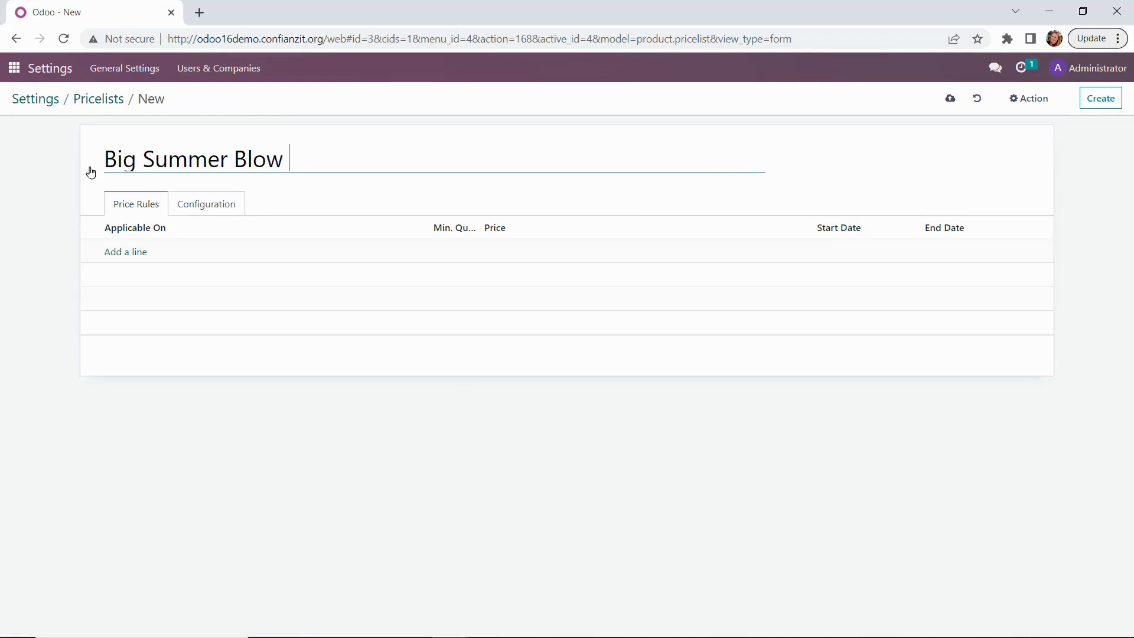
{"action": "type", "text": "Out + Free Shipping"}
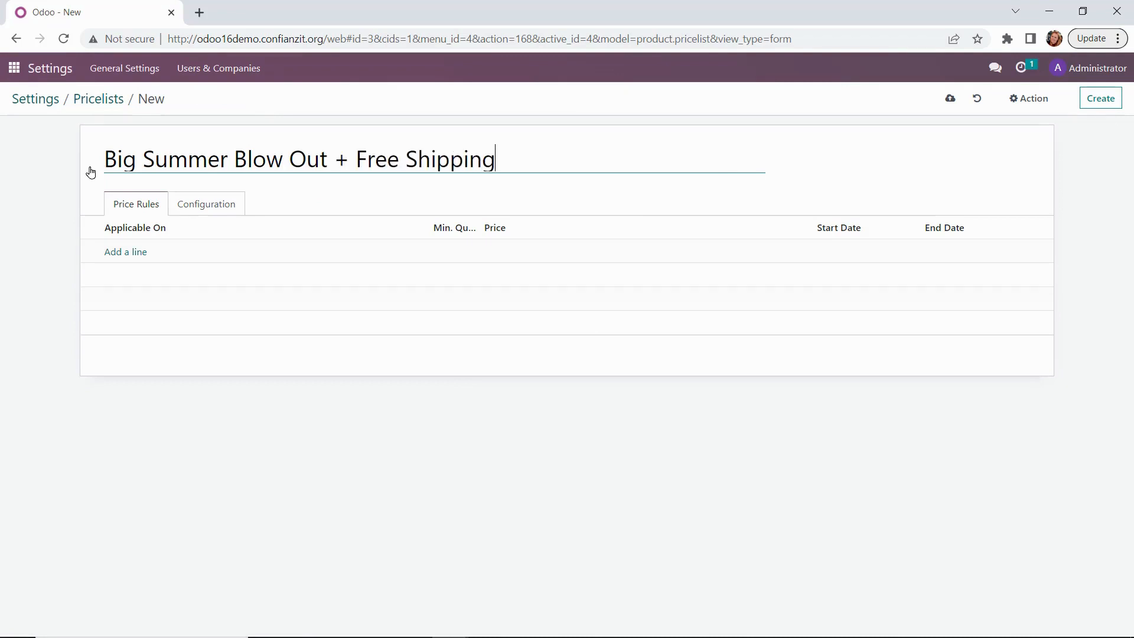
{"action": "left_click", "coordinate": [125, 251]}
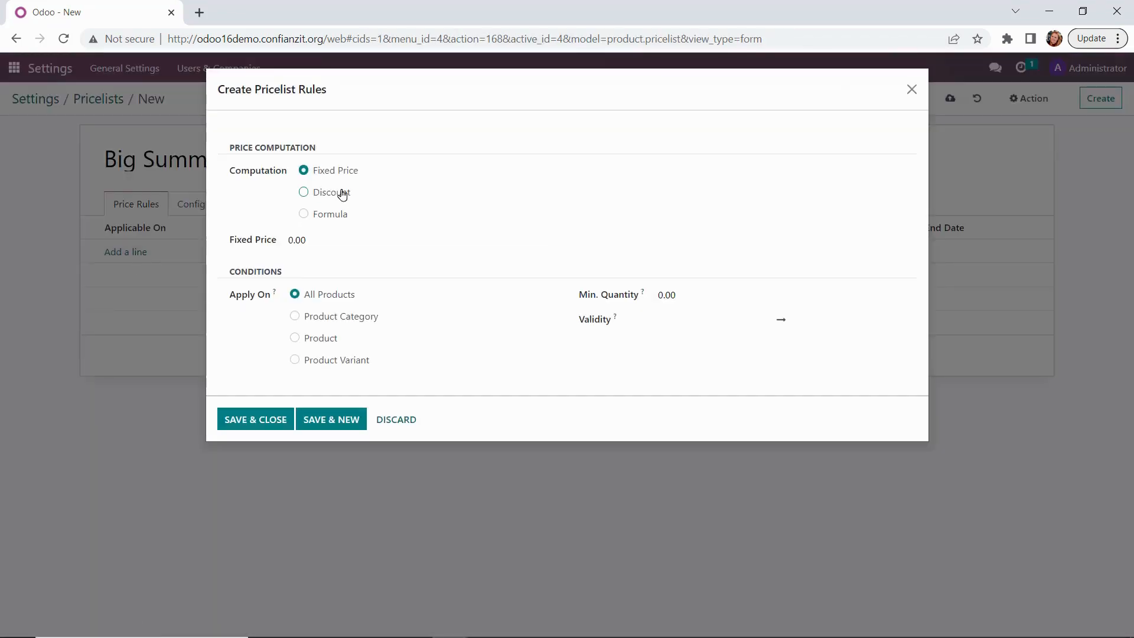
Step: Add a Goods formula rule: sales price minus 20% plus 1.00 fee, valid 07/24–08/31/2023
{"action": "left_click", "coordinate": [304, 214]}
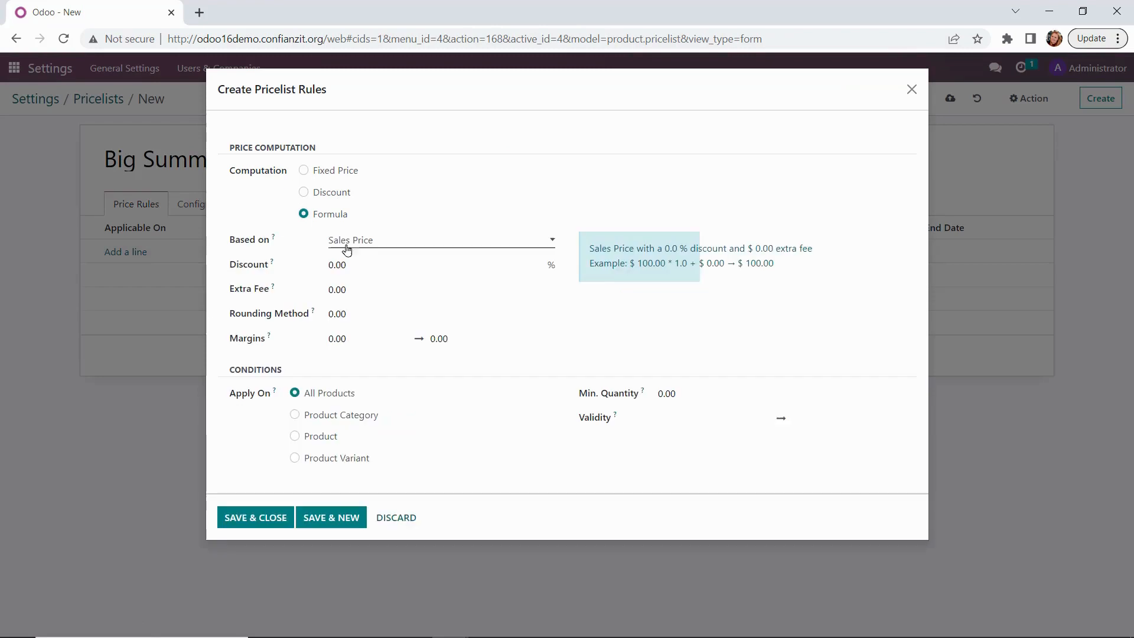
{"action": "left_click", "coordinate": [440, 240]}
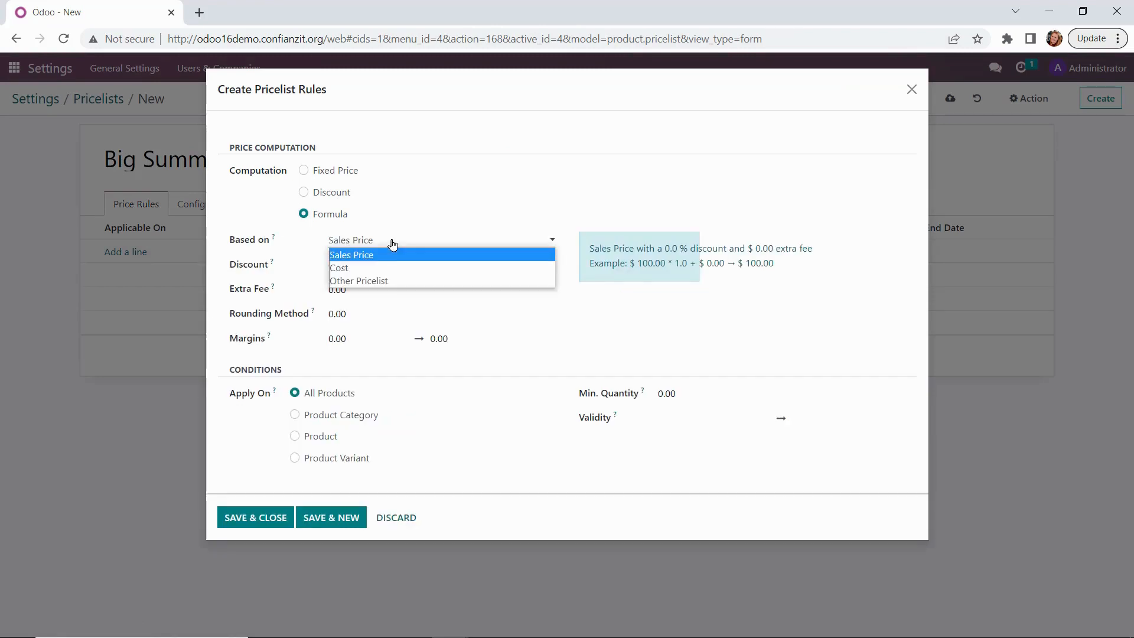
{"action": "left_click", "coordinate": [359, 281]}
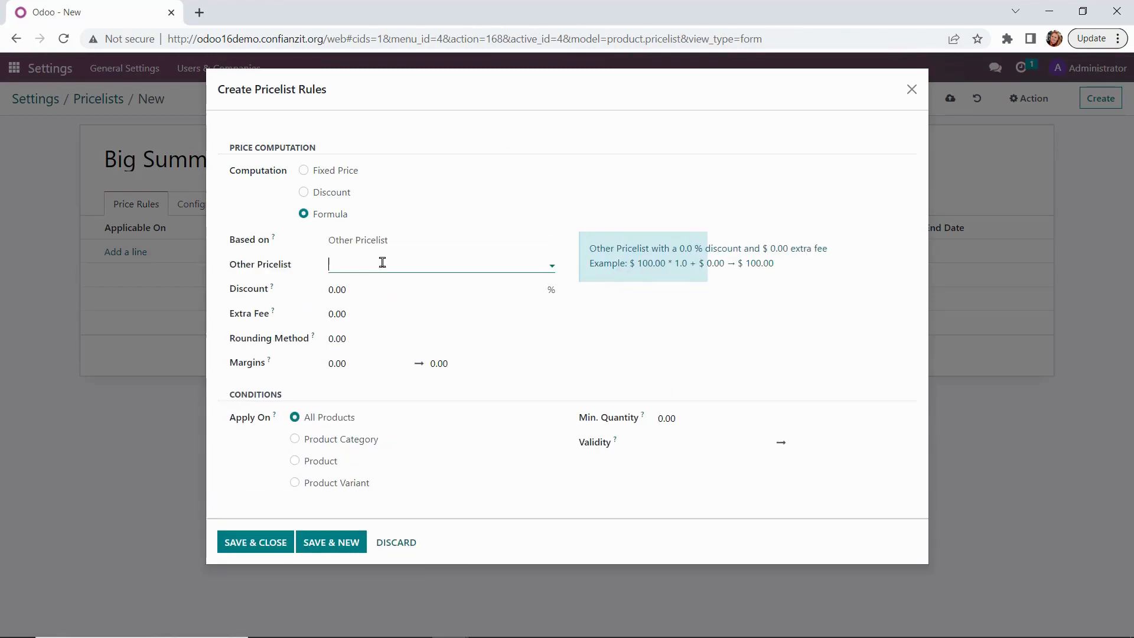
{"action": "left_click", "coordinate": [441, 264]}
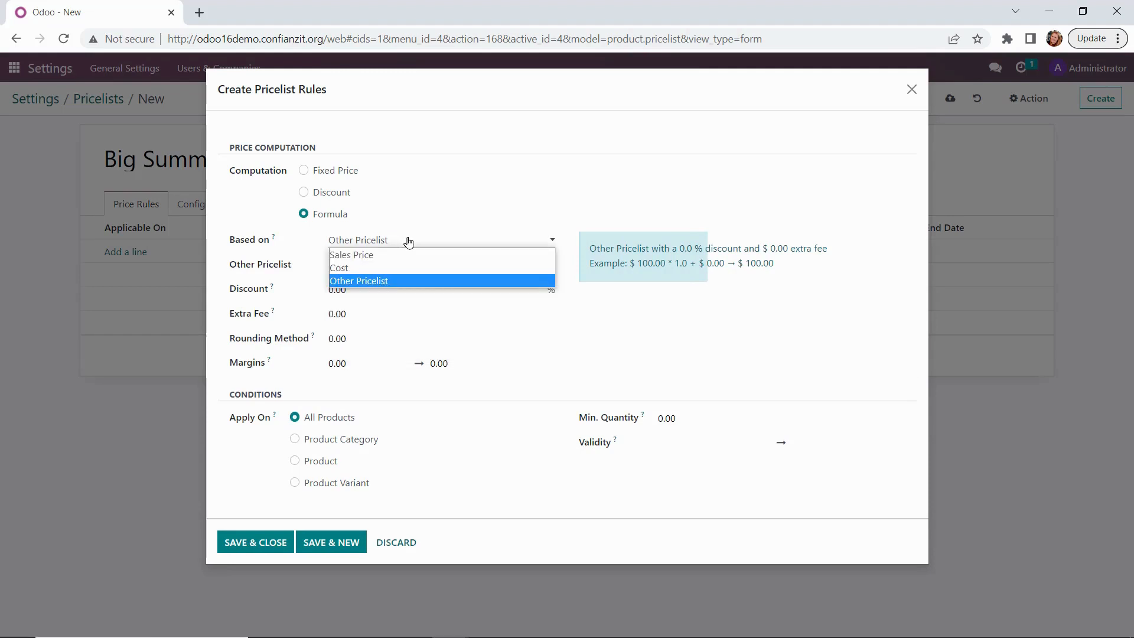
{"action": "left_click", "coordinate": [351, 255]}
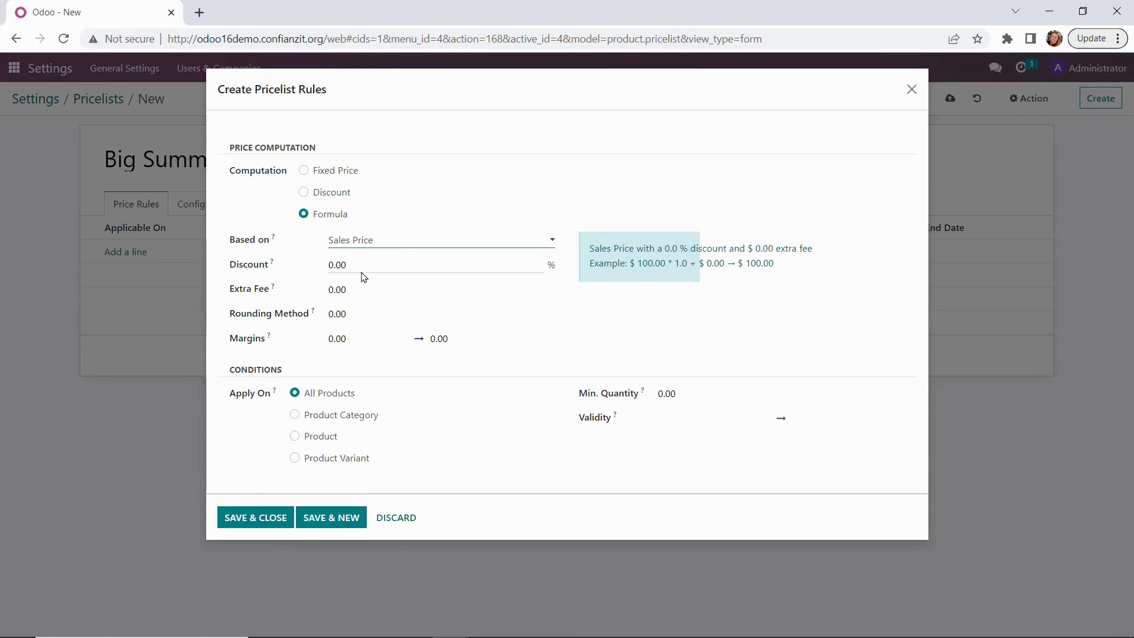
{"action": "left_click", "coordinate": [434, 264]}
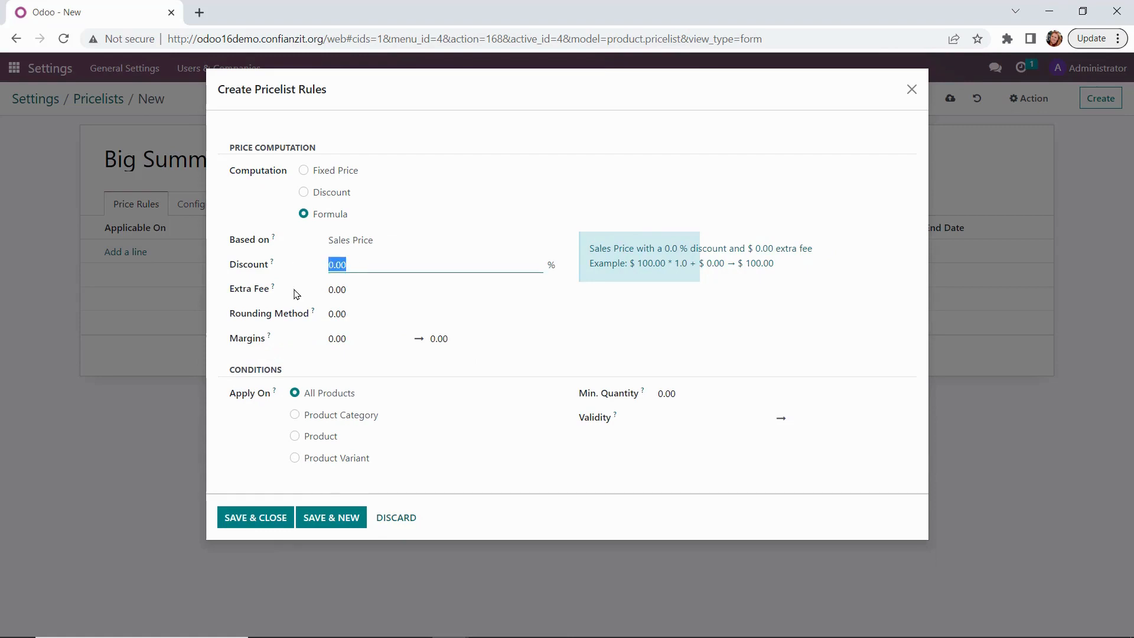
{"action": "type", "text": "20"}
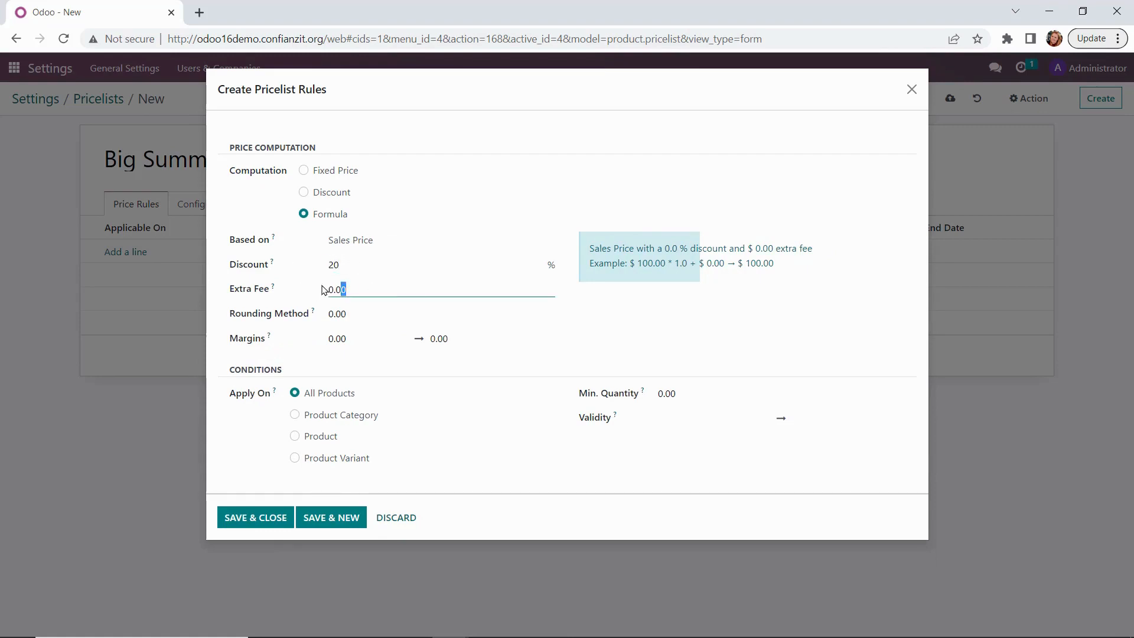
{"action": "type", "text": "1"}
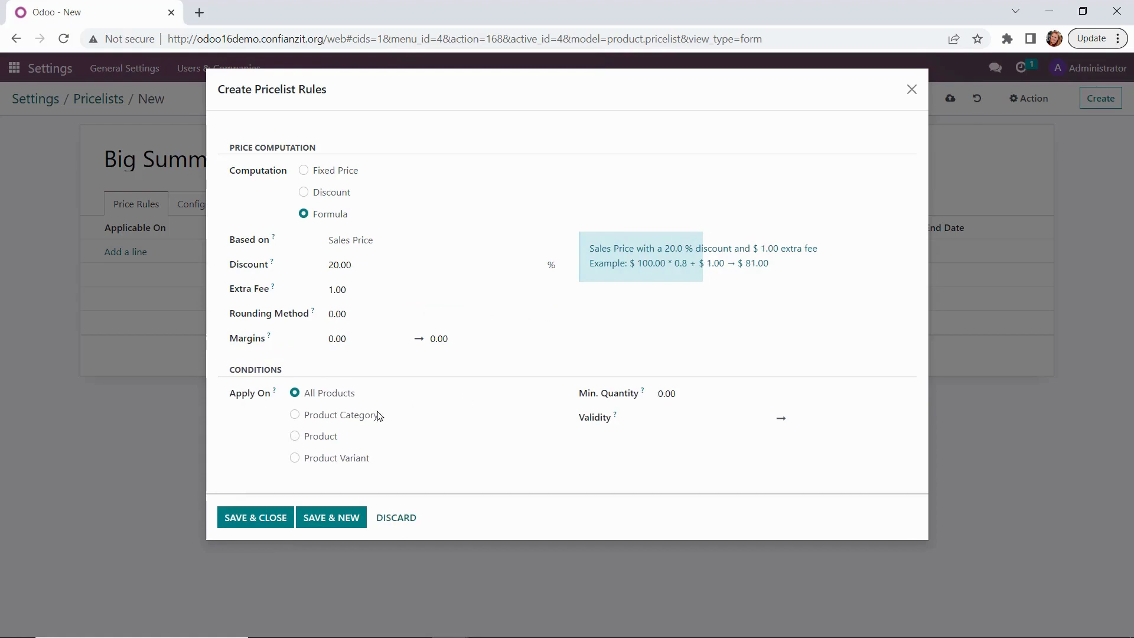
{"action": "left_click", "coordinate": [294, 415]}
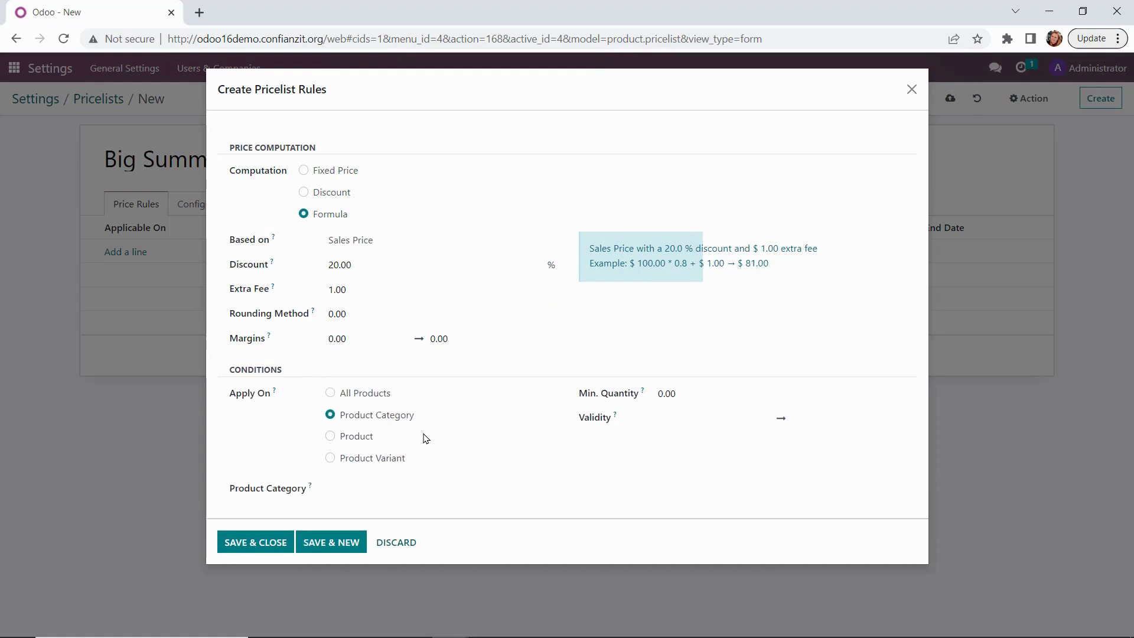
{"action": "left_click", "coordinate": [439, 489]}
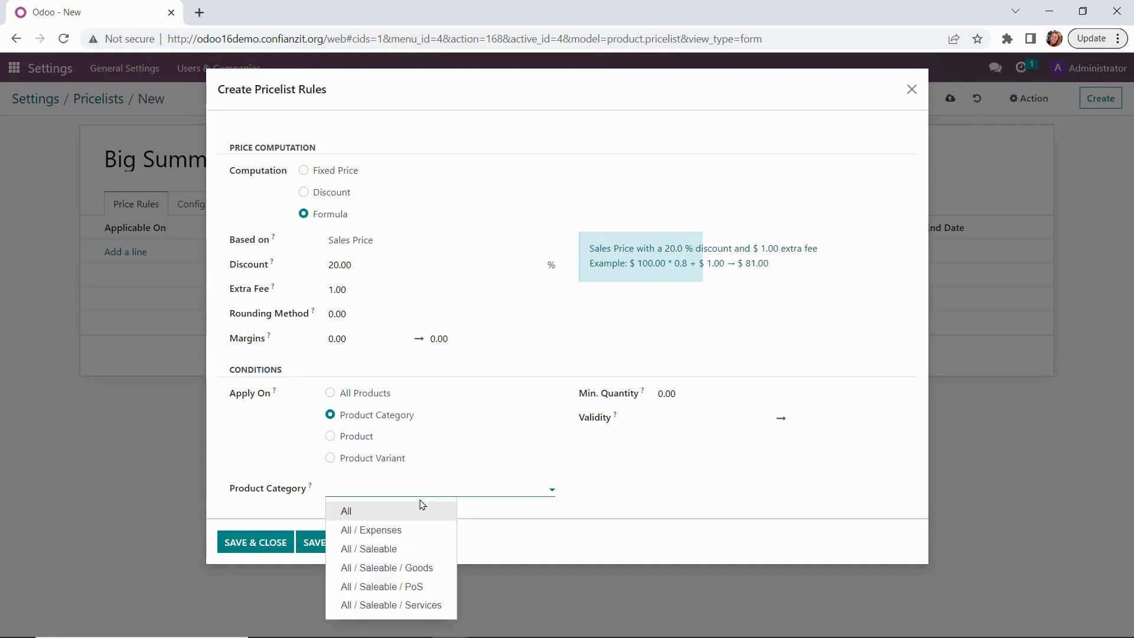
{"action": "left_click", "coordinate": [386, 567]}
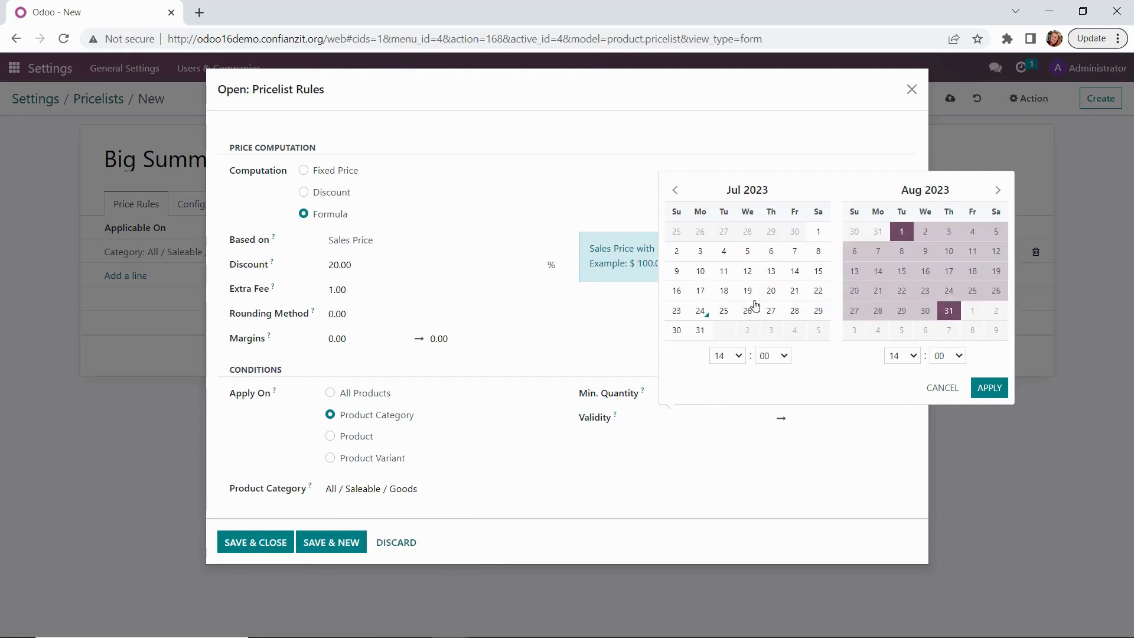
{"action": "left_click", "coordinate": [699, 310]}
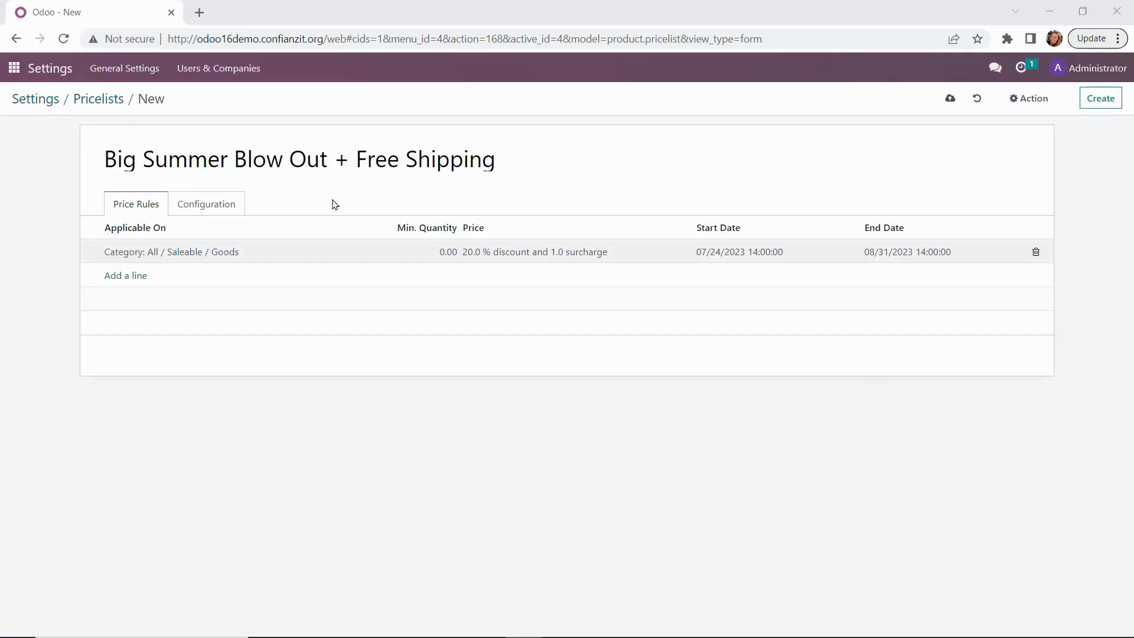
Step: Return to the app overview and launch the Sales app
{"action": "left_click", "coordinate": [13, 68]}
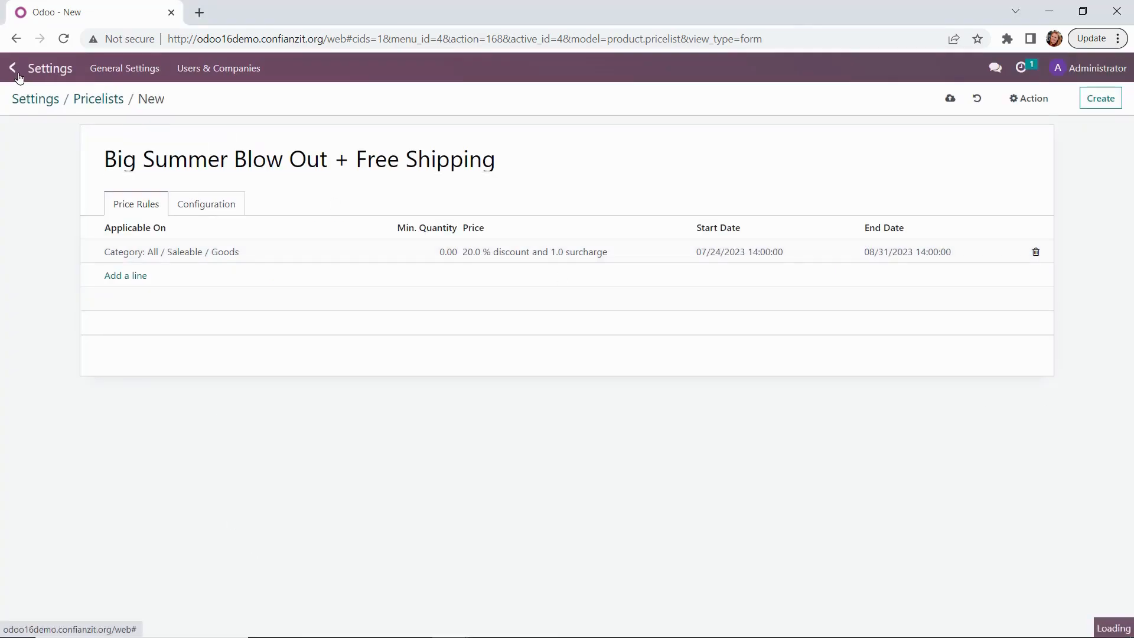
{"action": "left_click", "coordinate": [12, 68]}
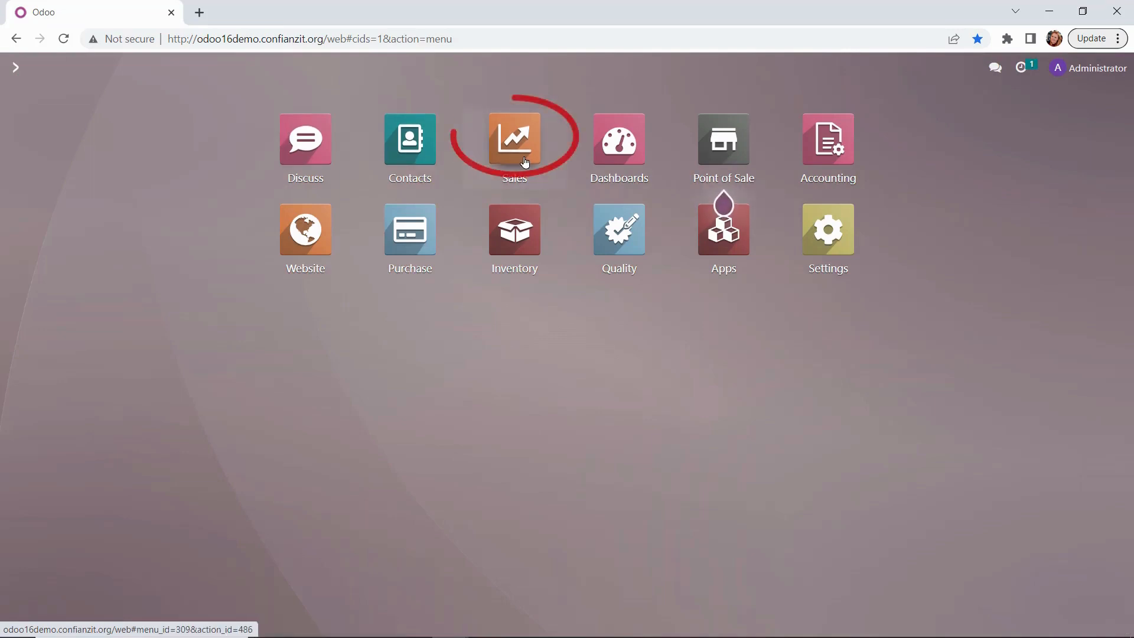
{"action": "left_click", "coordinate": [514, 137]}
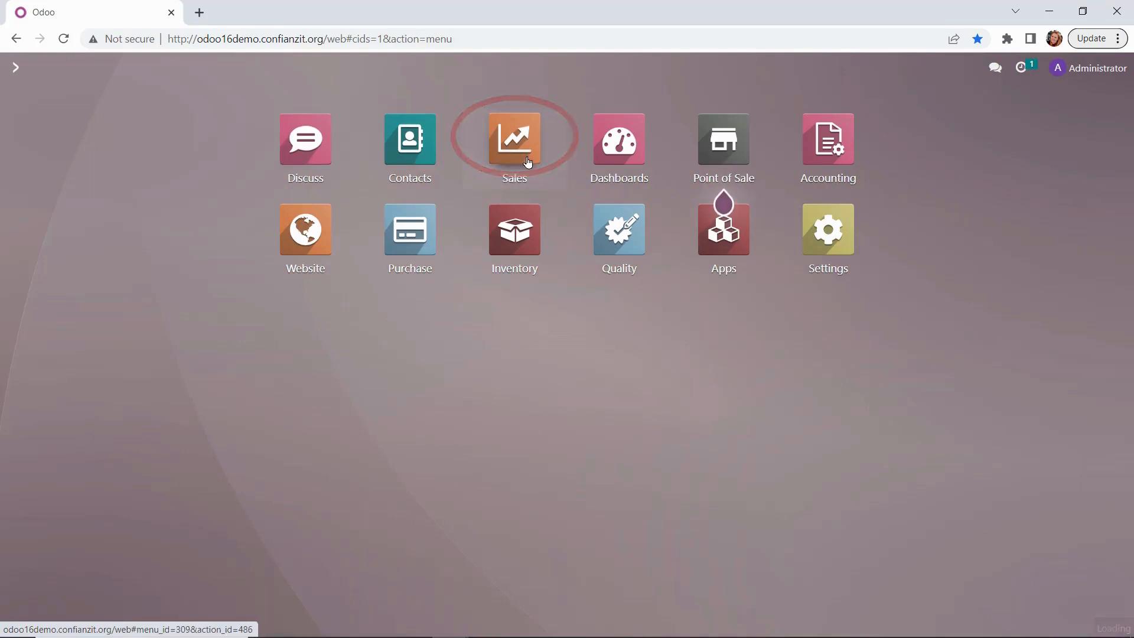
{"action": "left_click", "coordinate": [513, 138]}
{"action": "type", "text": "beard"}
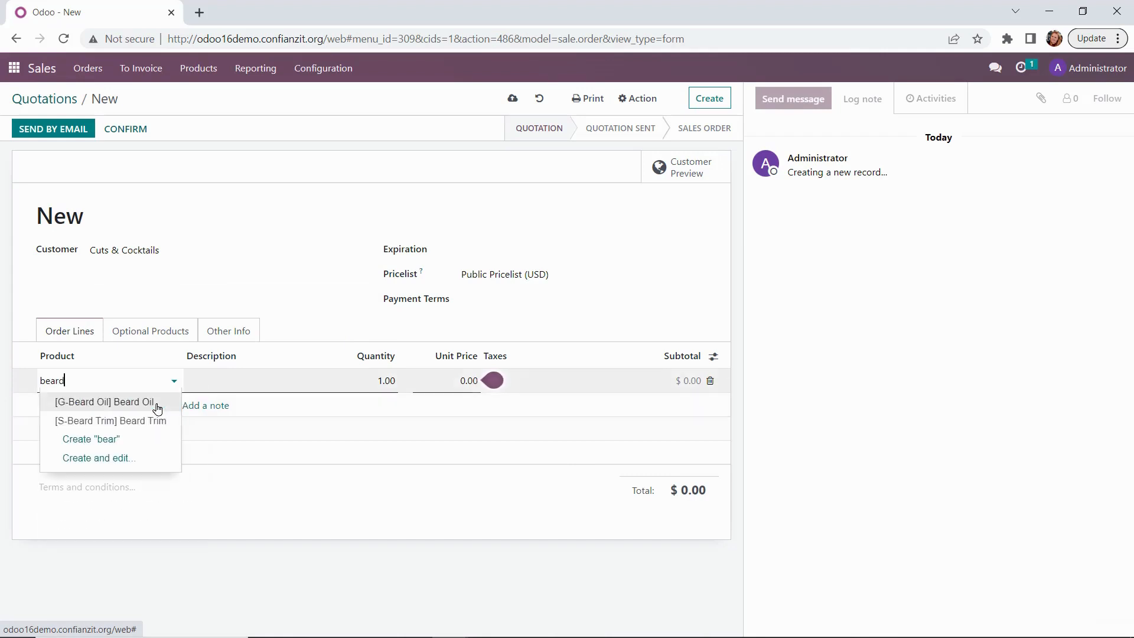
Step: Fill the quotation with 15 Beard Oil at 25.00 and 1 Clay at 18.00
{"action": "left_click", "coordinate": [105, 402]}
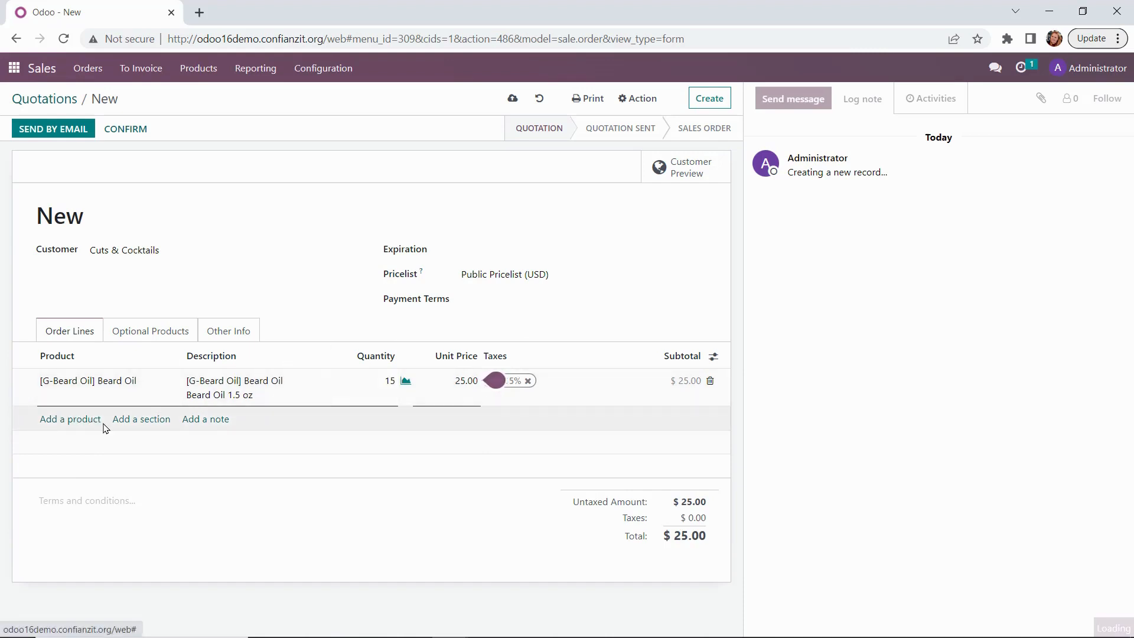
{"action": "left_click", "coordinate": [70, 419]}
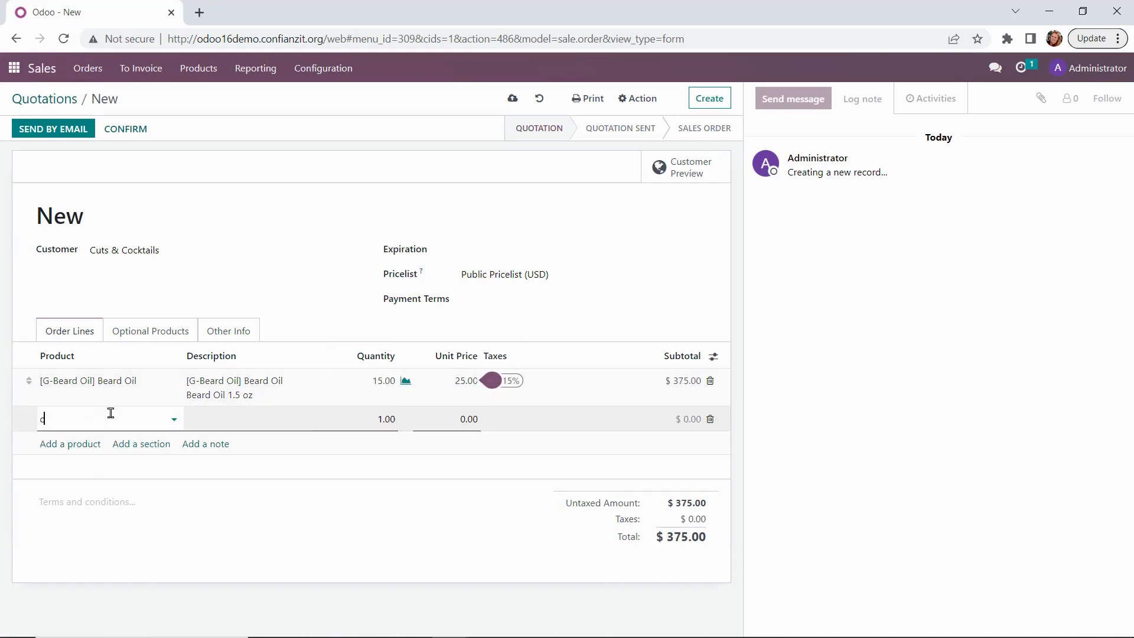
{"action": "left_click", "coordinate": [87, 434]}
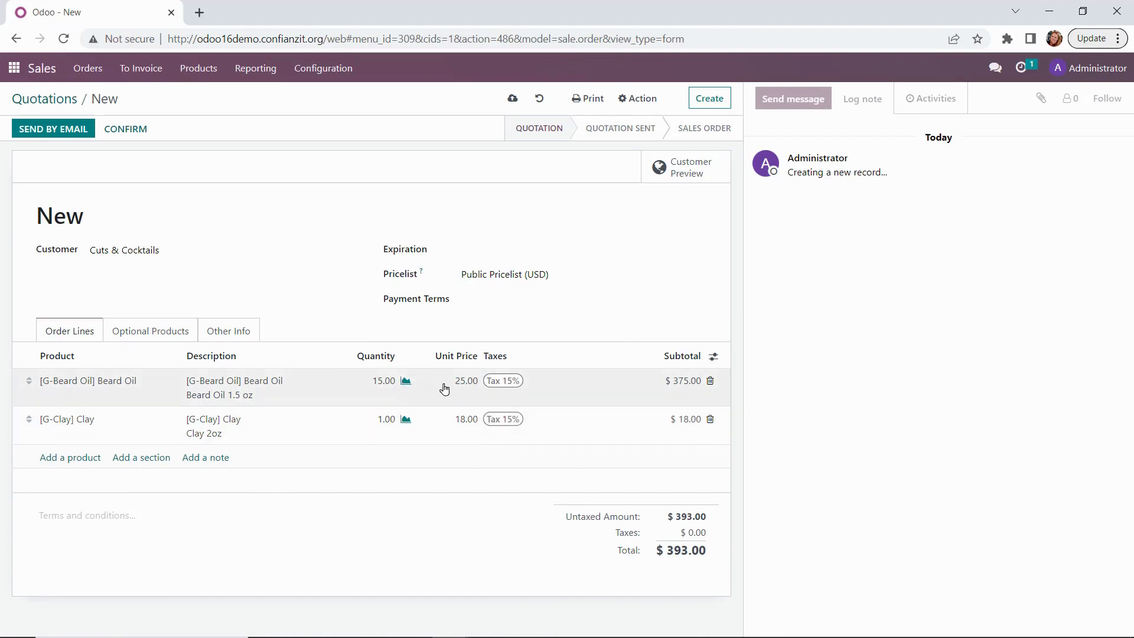
{"action": "mouse_move", "coordinate": [496, 442]}
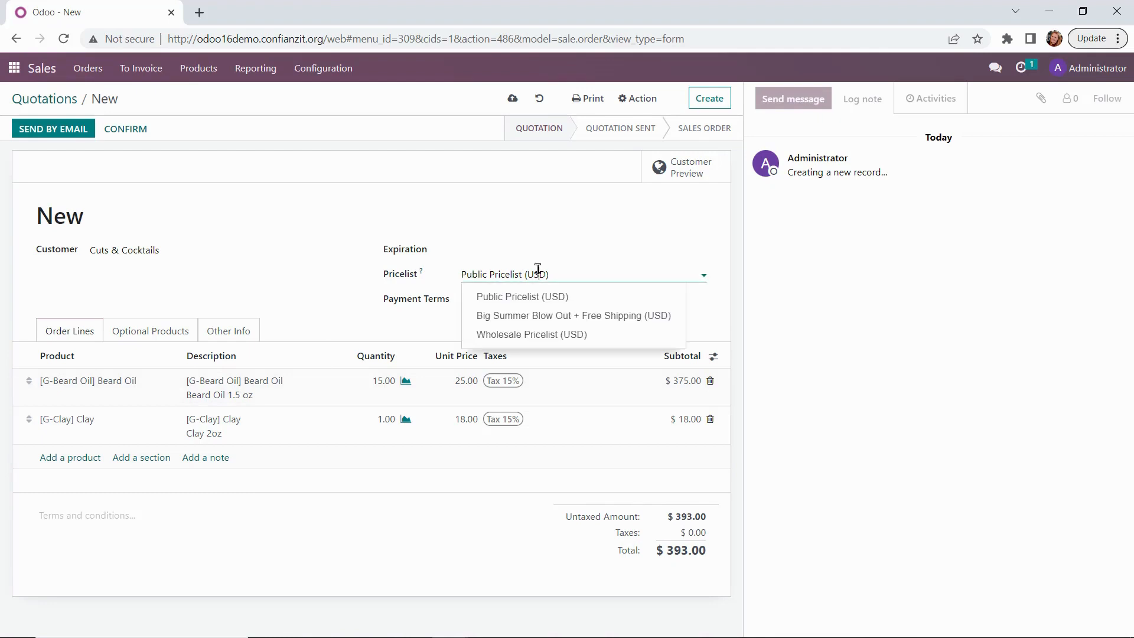
{"action": "mouse_move", "coordinate": [539, 319]}
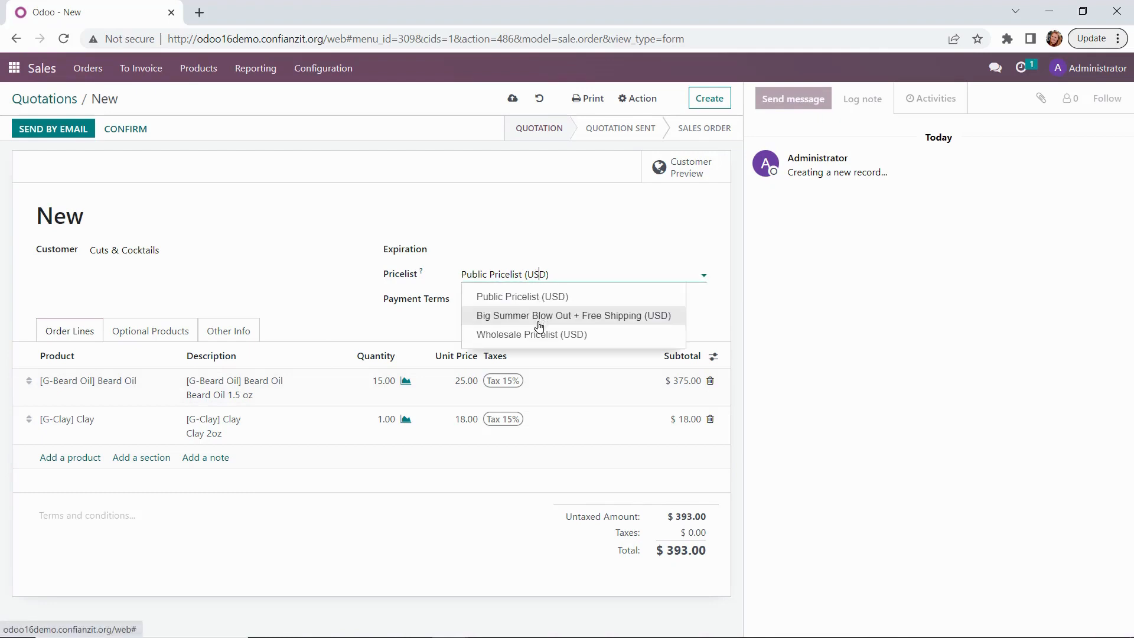
Step: Apply the summer pricelist to S00001 and update prices: Beard Oil 21.00, Clay 15.40
{"action": "left_click", "coordinate": [572, 316]}
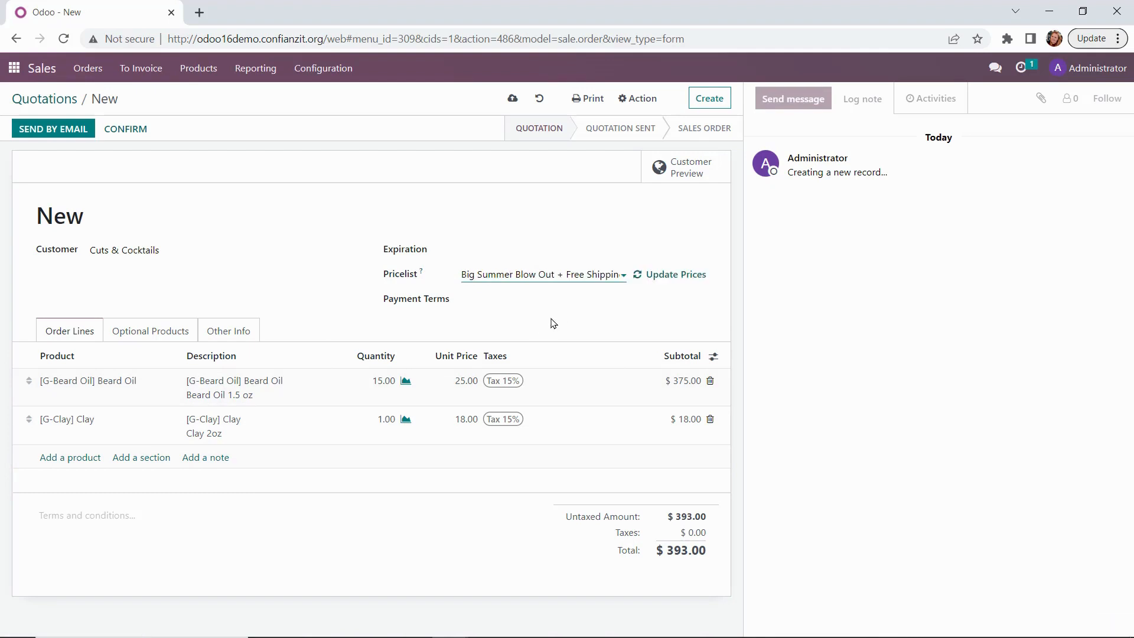
{"action": "left_click", "coordinate": [674, 274]}
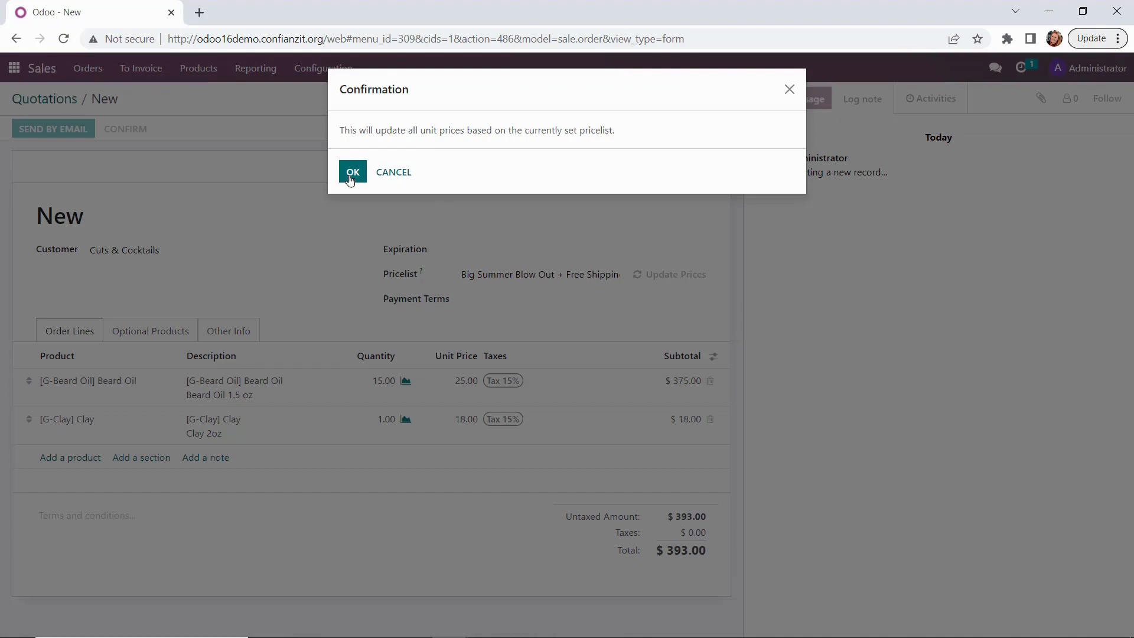
{"action": "left_click", "coordinate": [353, 171]}
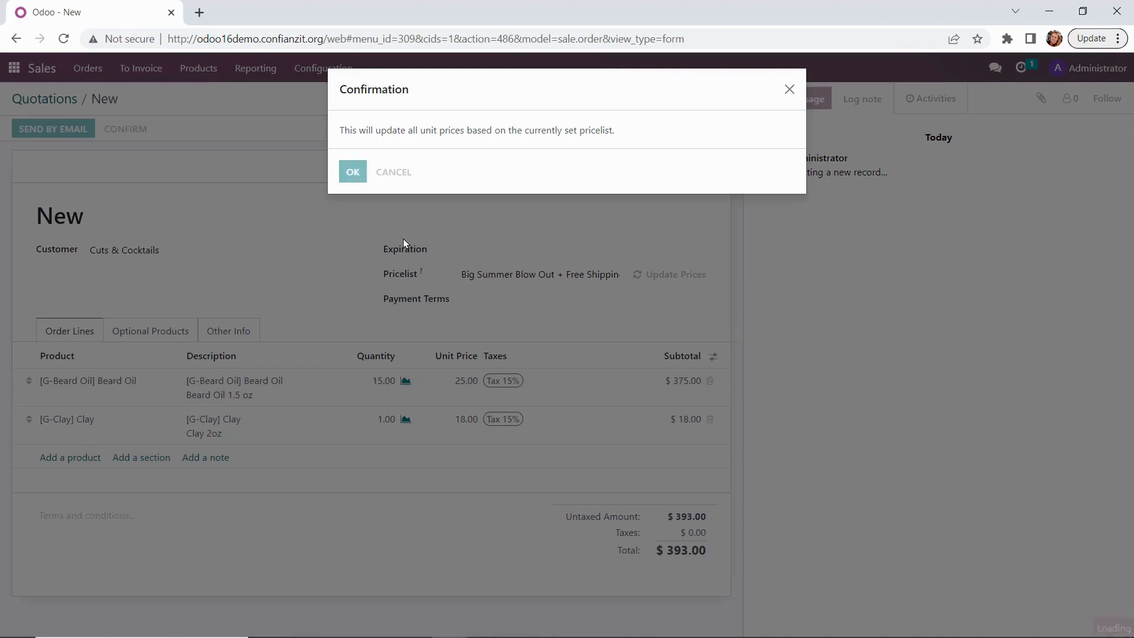
{"action": "left_click", "coordinate": [353, 172]}
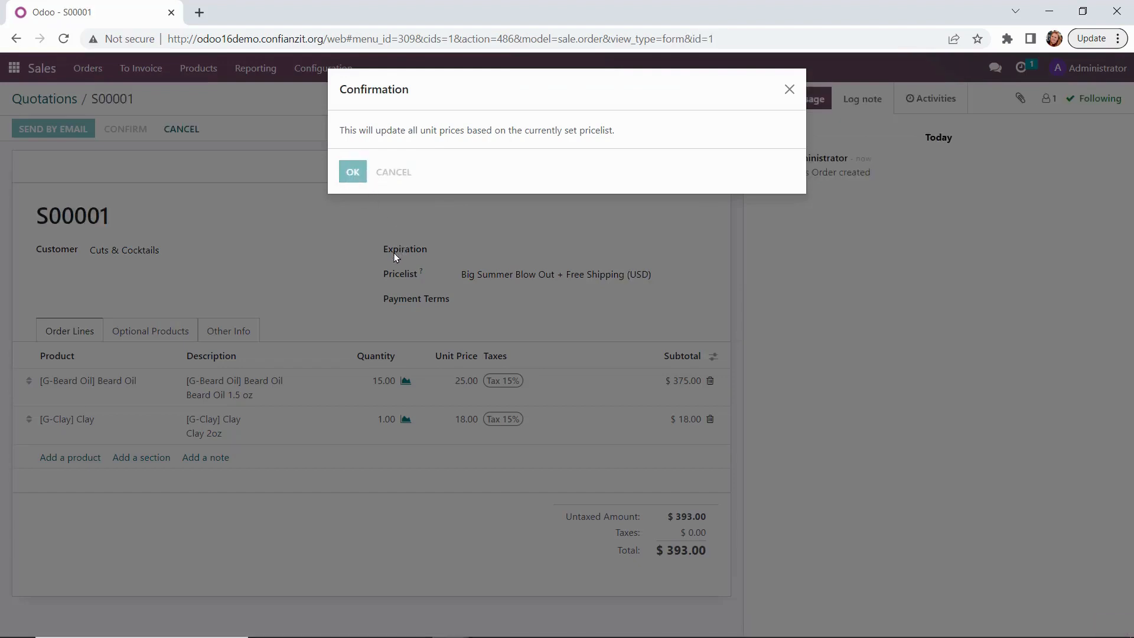
{"action": "left_click", "coordinate": [352, 172]}
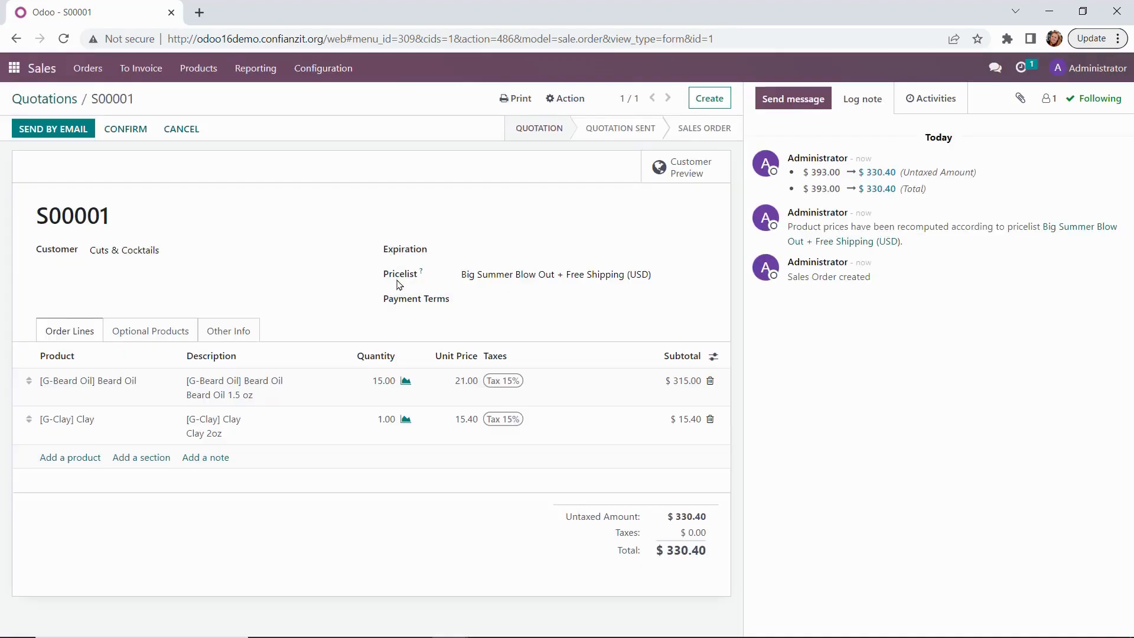
{"action": "mouse_move", "coordinate": [482, 451]}
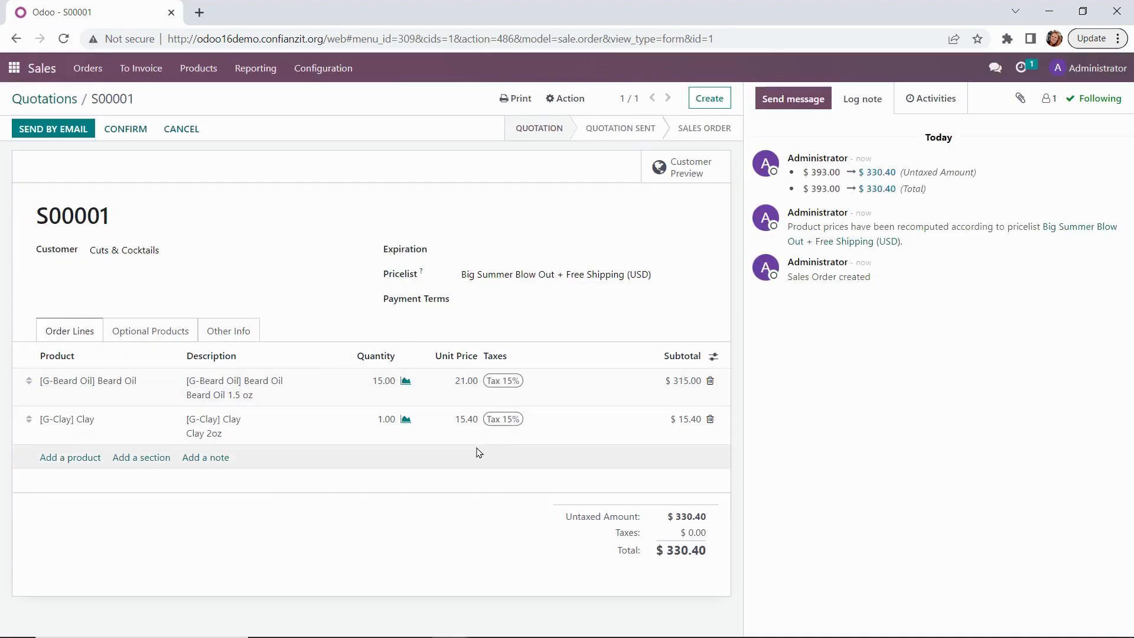
{"action": "mouse_move", "coordinate": [601, 400]}
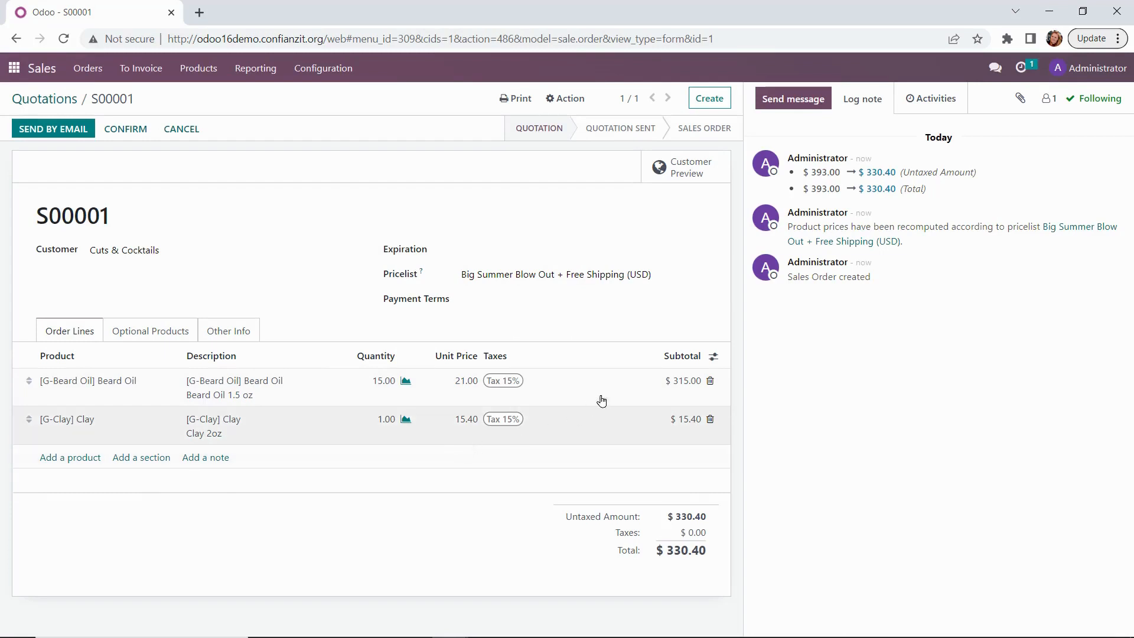
Step: Select Wholesale Pricelist (USD) and update prices: Beard Oil 15.00, Clay 11.70
{"action": "left_click", "coordinate": [571, 274]}
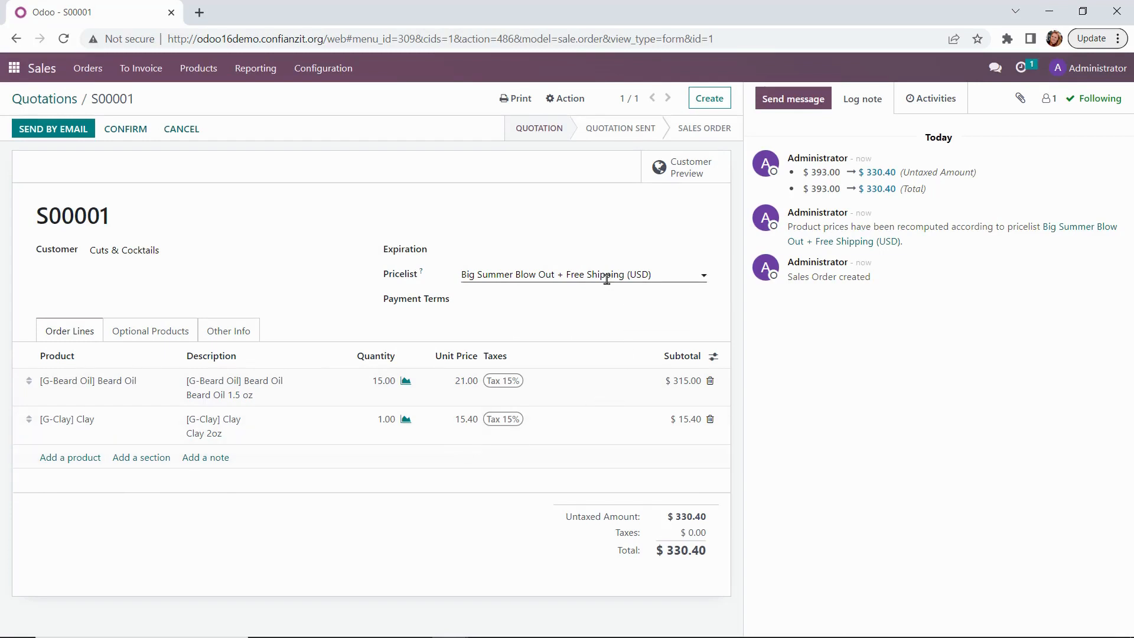
{"action": "left_click", "coordinate": [583, 274]}
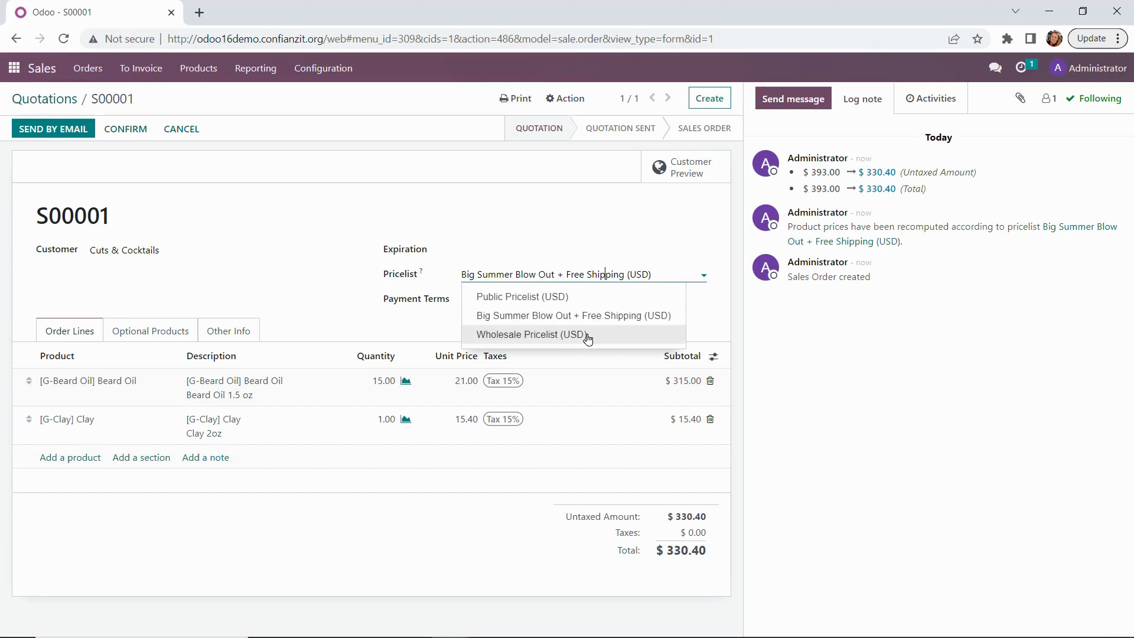
{"action": "left_click", "coordinate": [530, 335]}
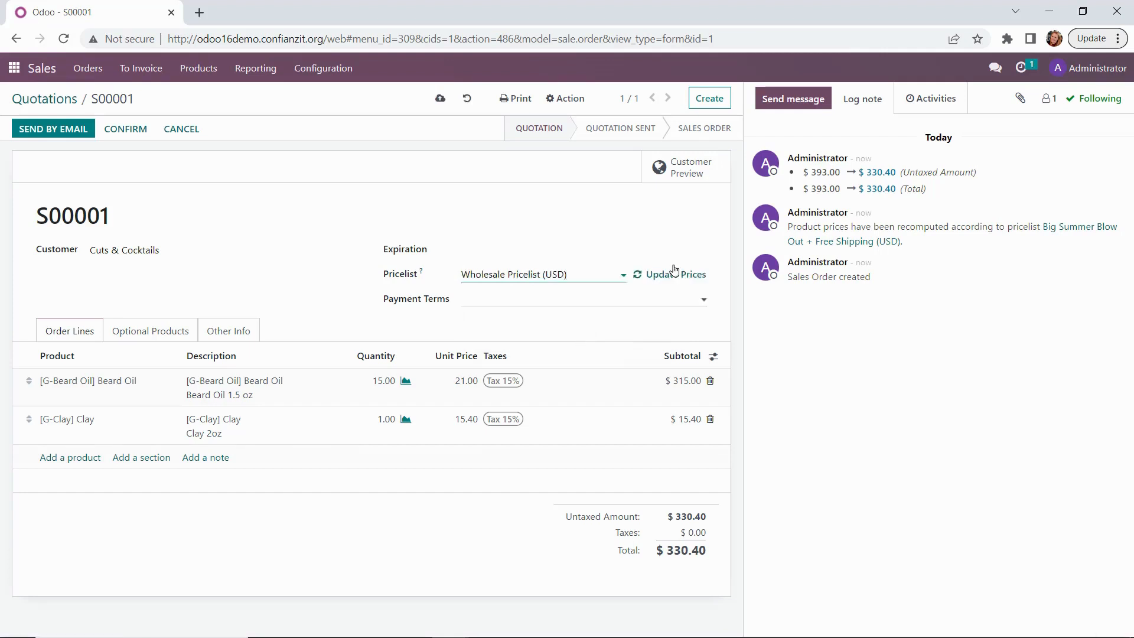
{"action": "left_click", "coordinate": [674, 274]}
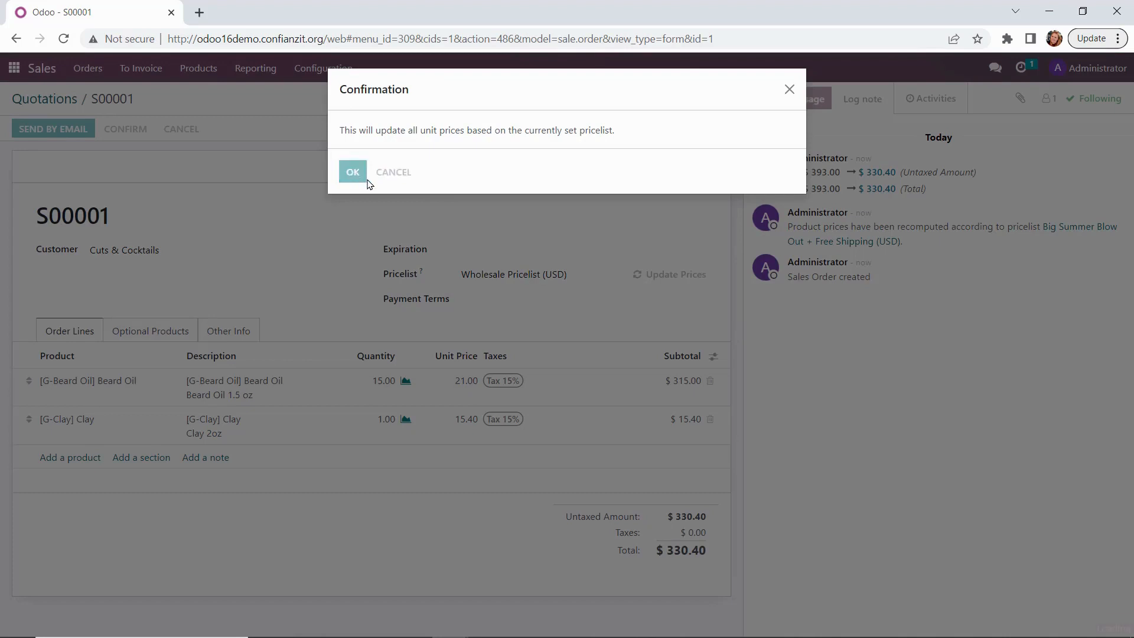
{"action": "mouse_move", "coordinate": [364, 197]}
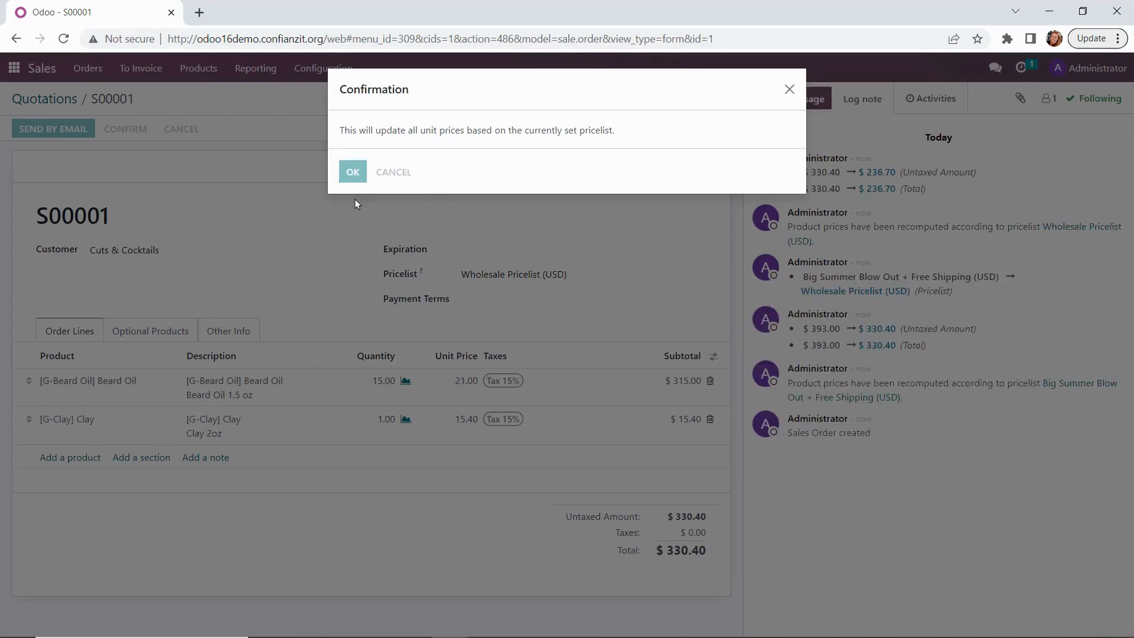
{"action": "left_click", "coordinate": [352, 172]}
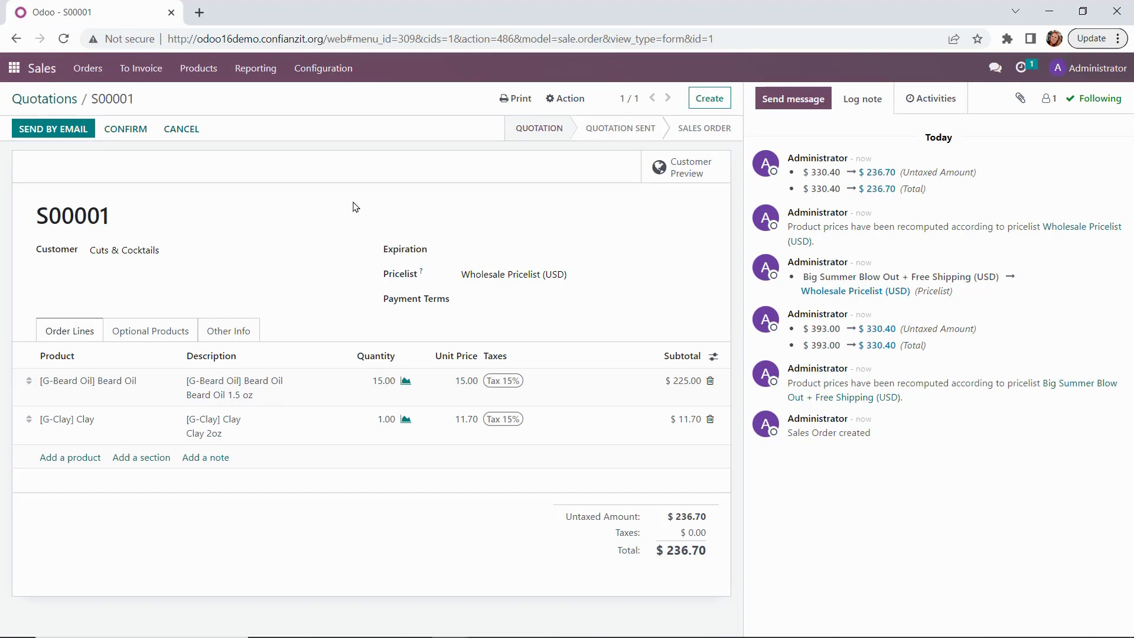
{"action": "mouse_move", "coordinate": [247, 242]}
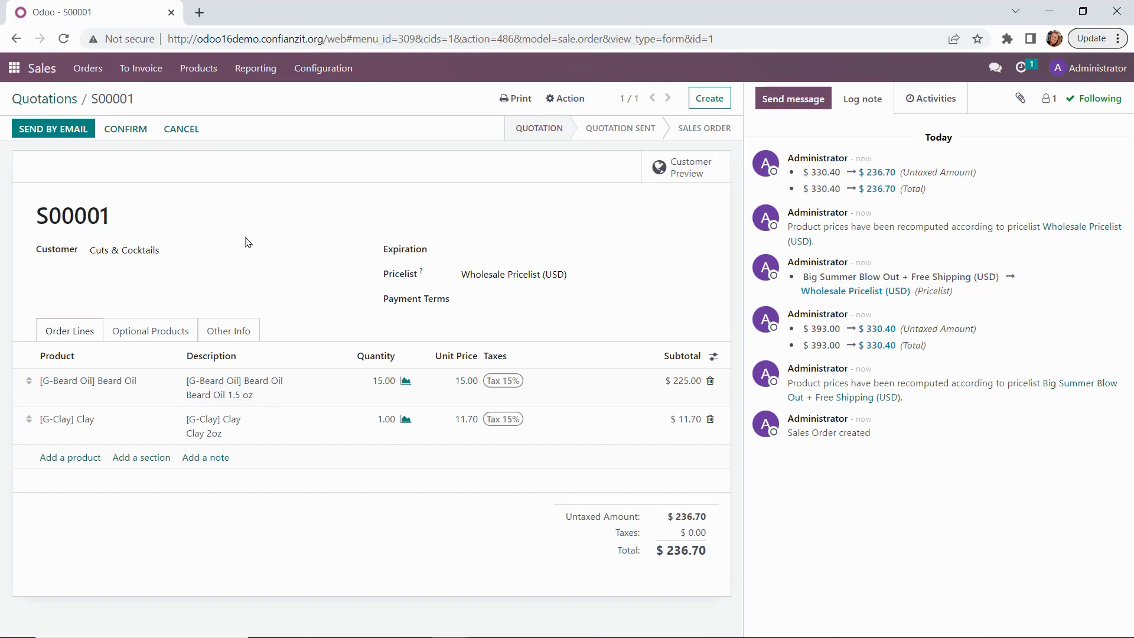
{"action": "mouse_move", "coordinate": [347, 251]}
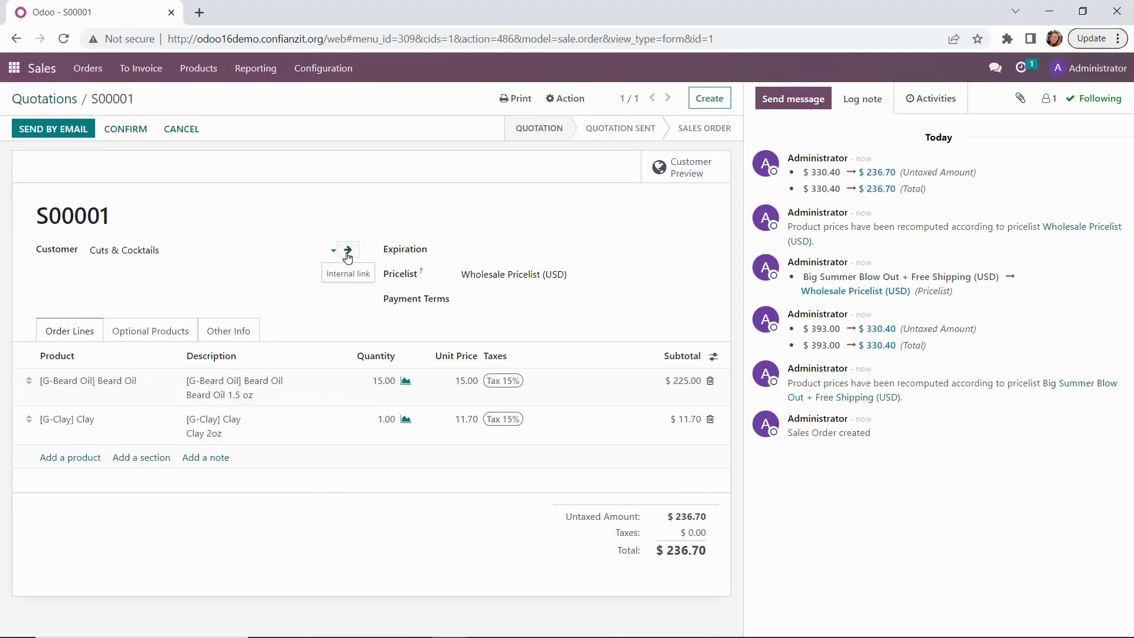
Step: On the Cuts & Cocktails contact, enter street Cummings Ave and city Virginia Beach, and pick Wholesale Pricelist (USD)
{"action": "left_click", "coordinate": [348, 249]}
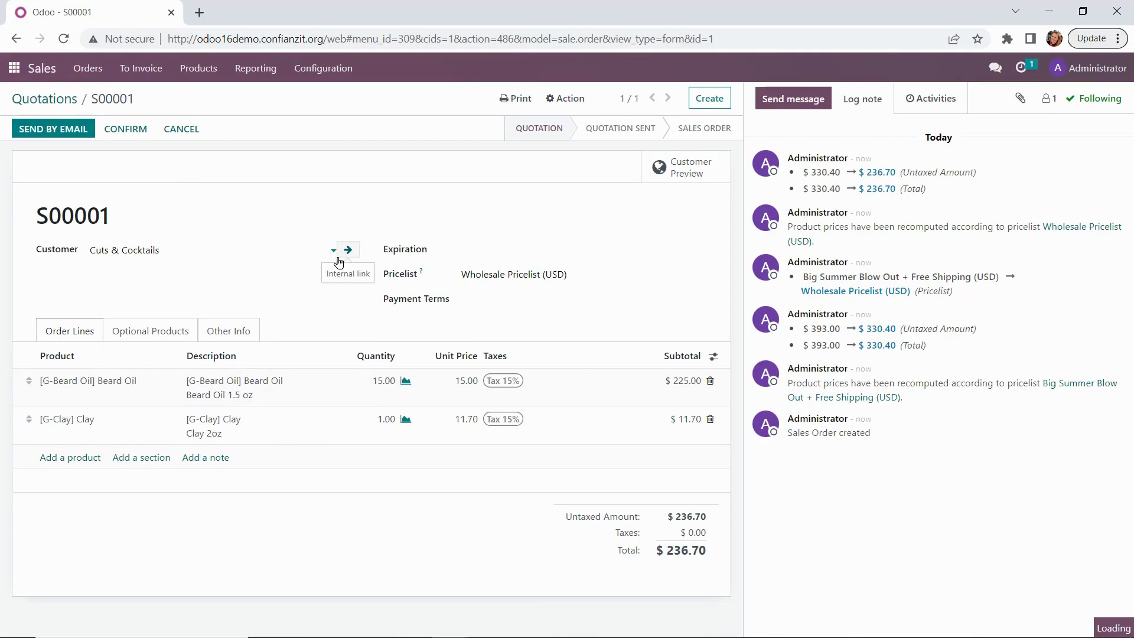
{"action": "left_click", "coordinate": [348, 249]}
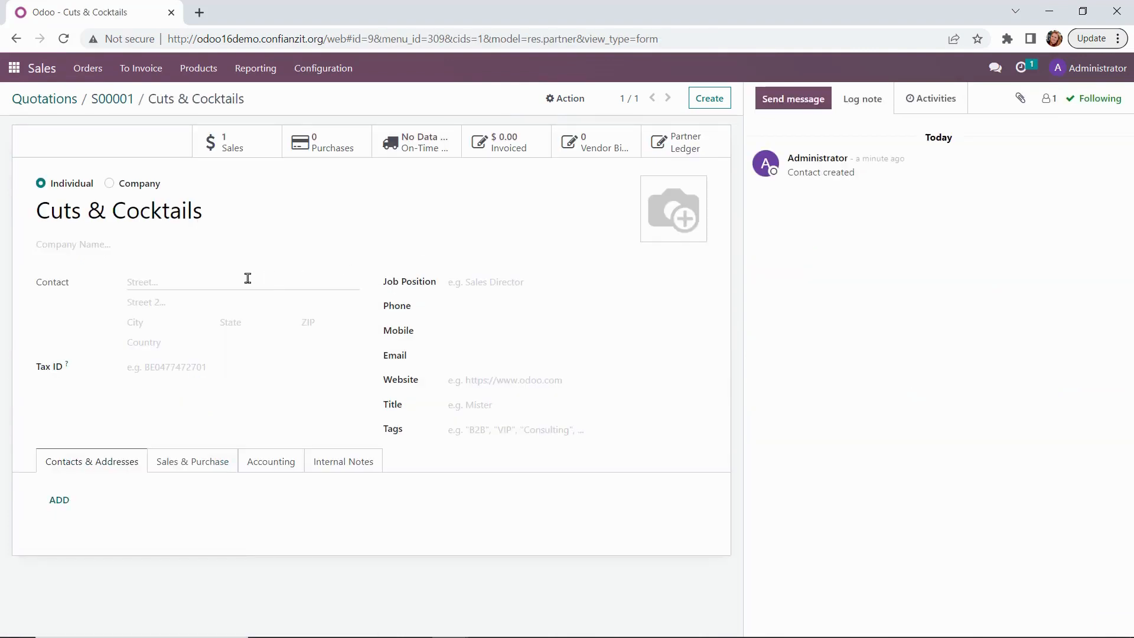
{"action": "type", "text": "C"}
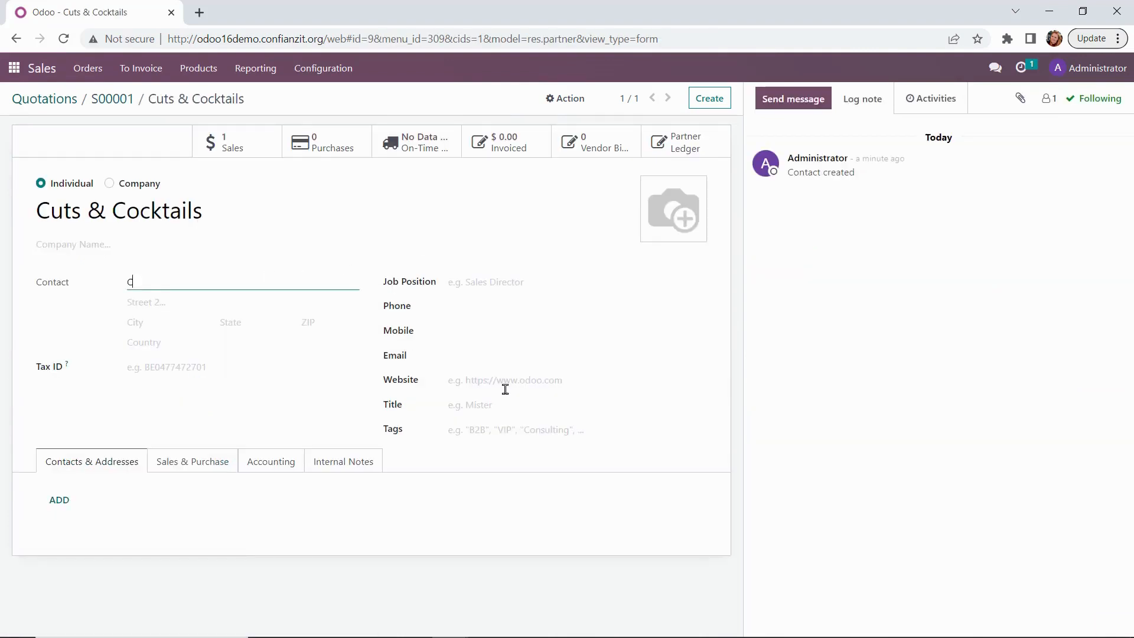
{"action": "type", "text": "ummings Ave"}
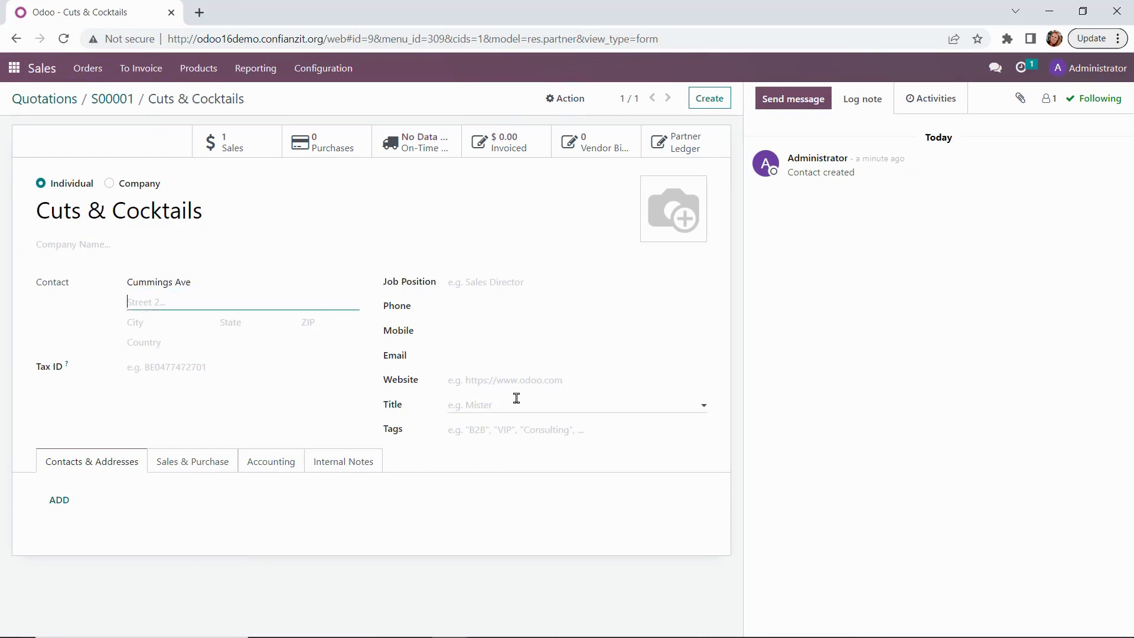
{"action": "type", "text": "Virginina"}
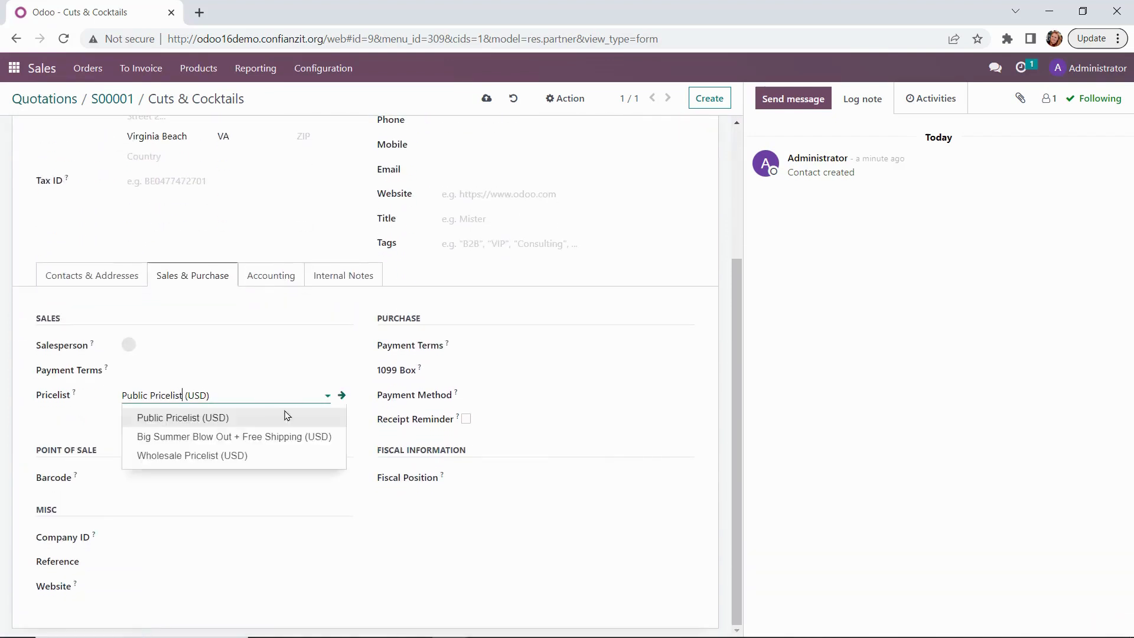
{"action": "left_click", "coordinate": [191, 455]}
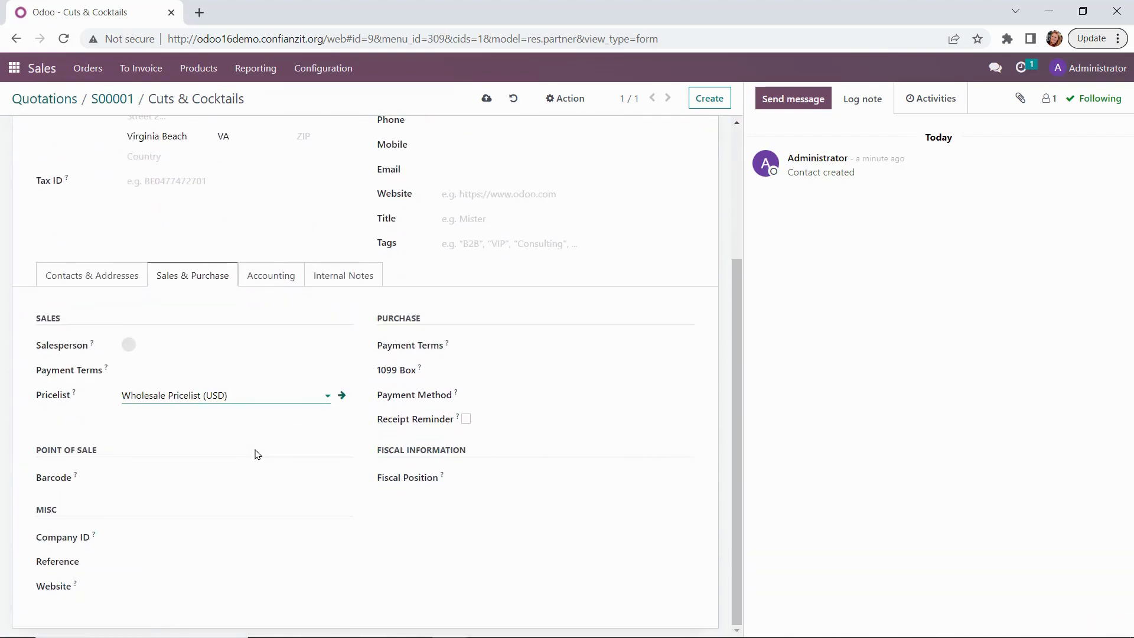